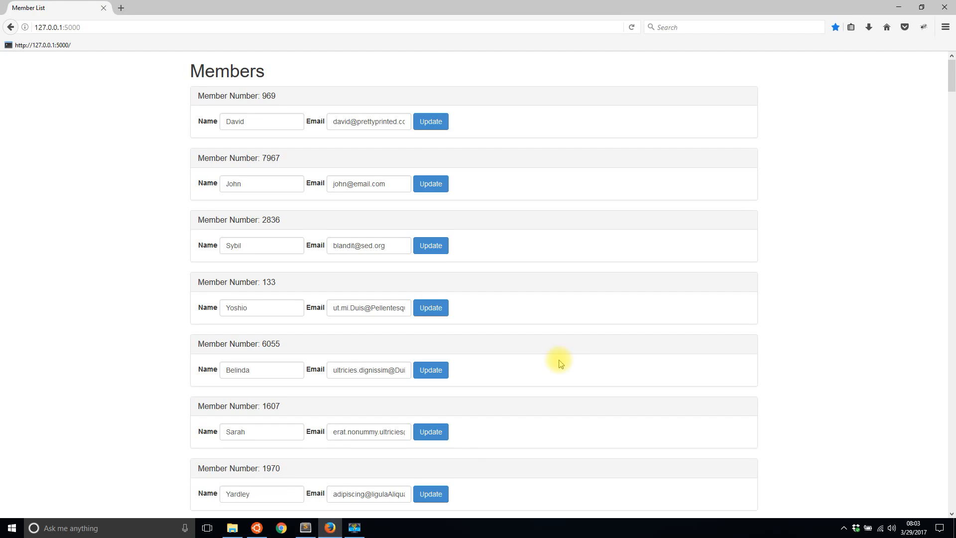
{"action": "mouse_move", "coordinate": [649, 299]}
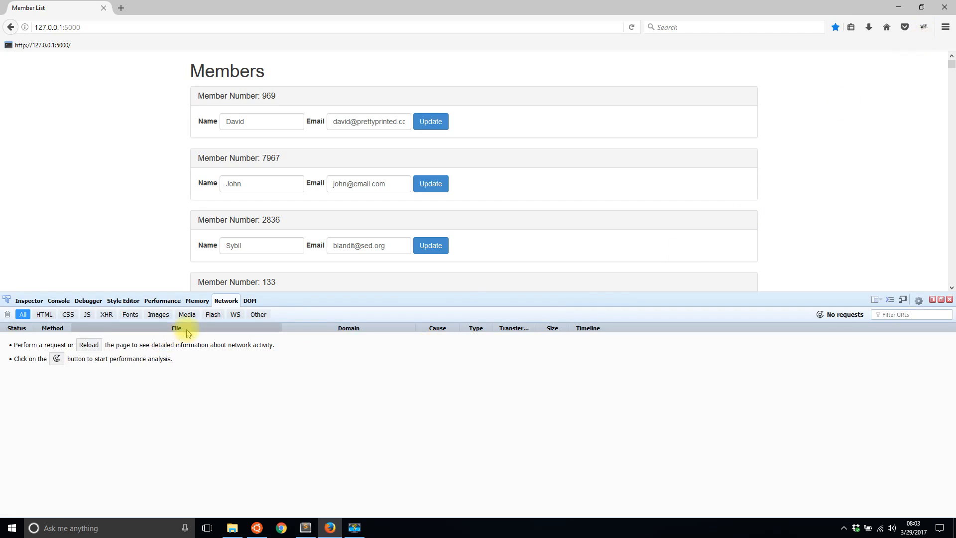
{"action": "mouse_move", "coordinate": [428, 220]}
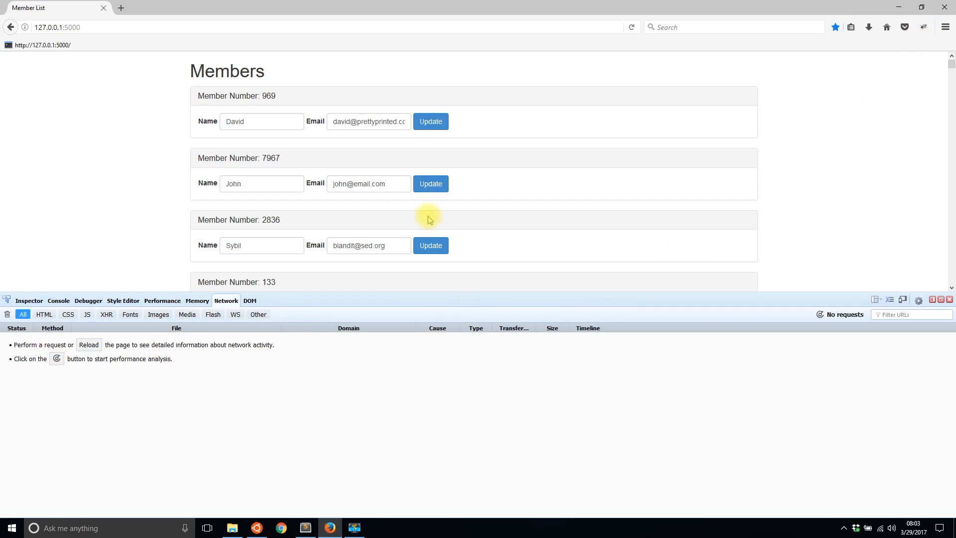
Step: Update John's entry and view the POST response showing member_num 9232 and success
{"action": "left_click", "coordinate": [431, 184]}
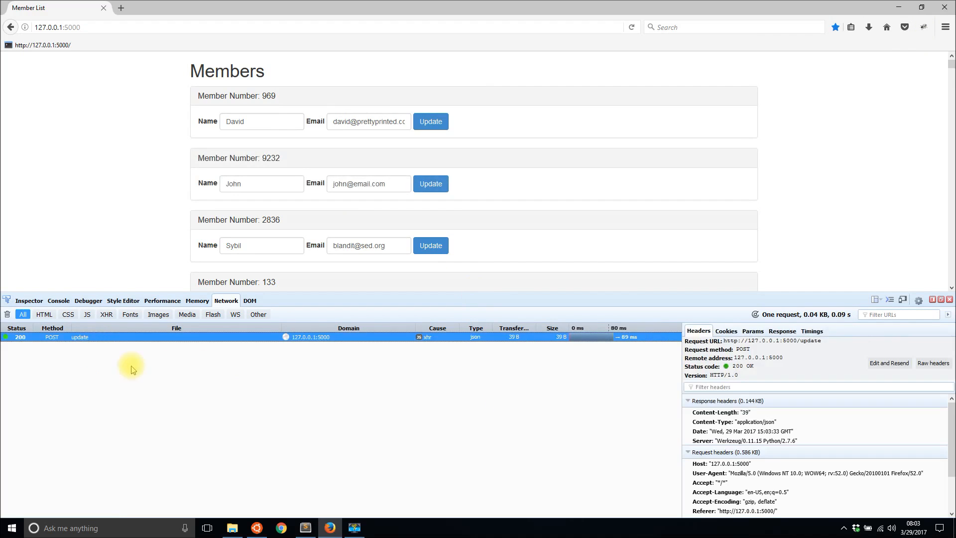
{"action": "left_click", "coordinate": [781, 330]}
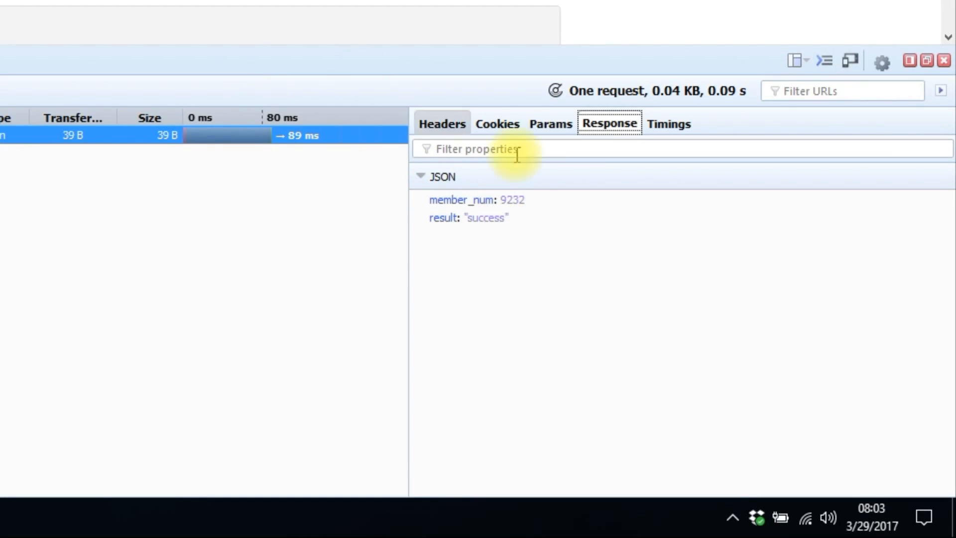
{"action": "mouse_move", "coordinate": [537, 234]}
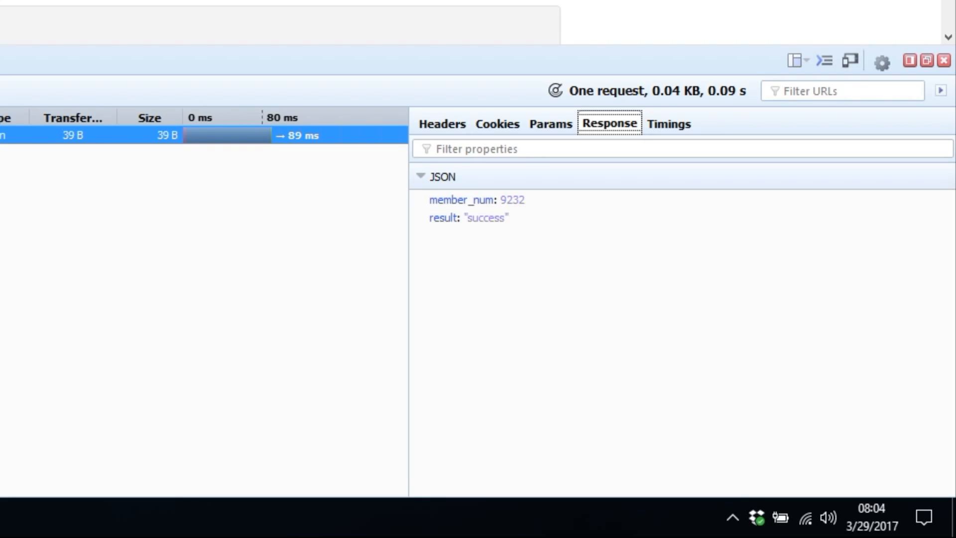
Step: With index.html open, create a blank file and save it as templates/section.html
{"action": "left_click", "coordinate": [304, 528]}
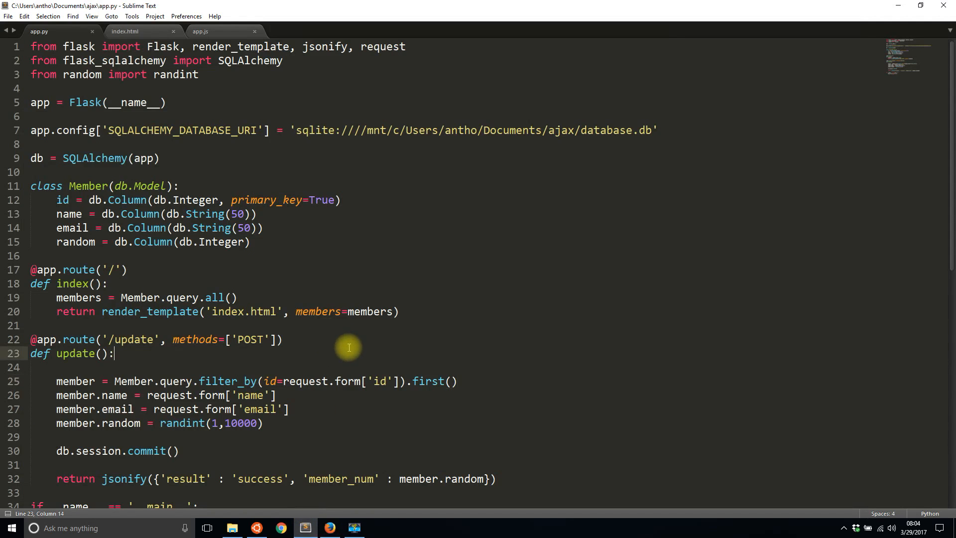
{"action": "scroll", "scroll_direction": "down", "scroll_amount": 3}
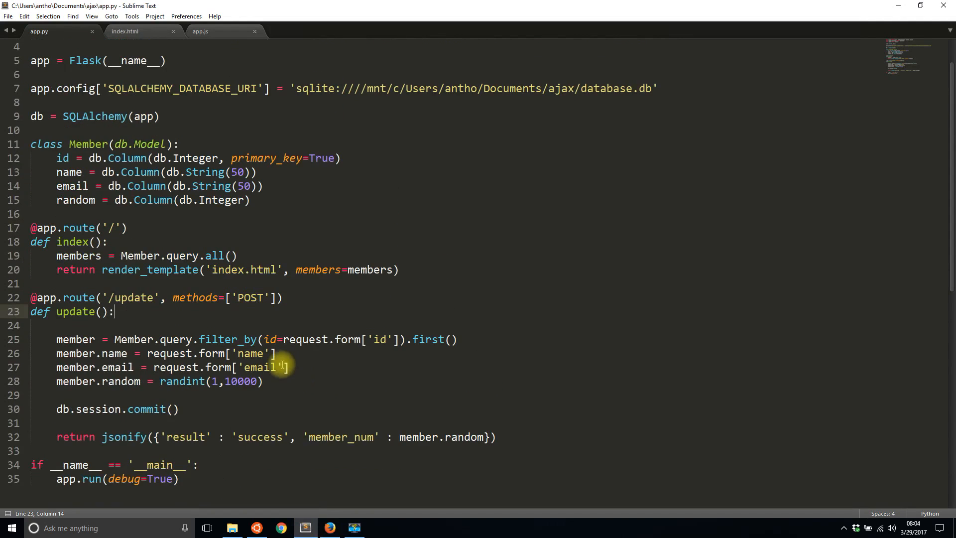
{"action": "left_click", "coordinate": [125, 31]}
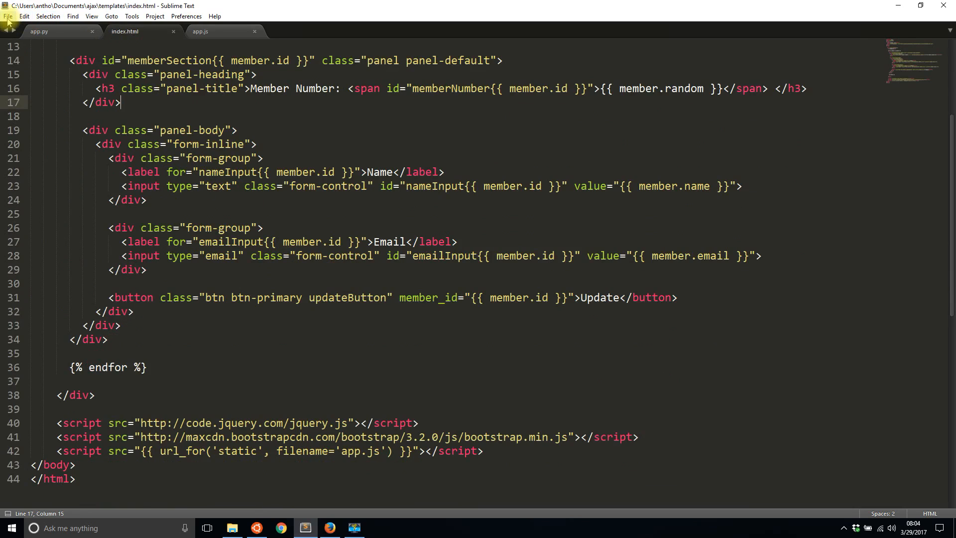
{"action": "left_click", "coordinate": [8, 16]}
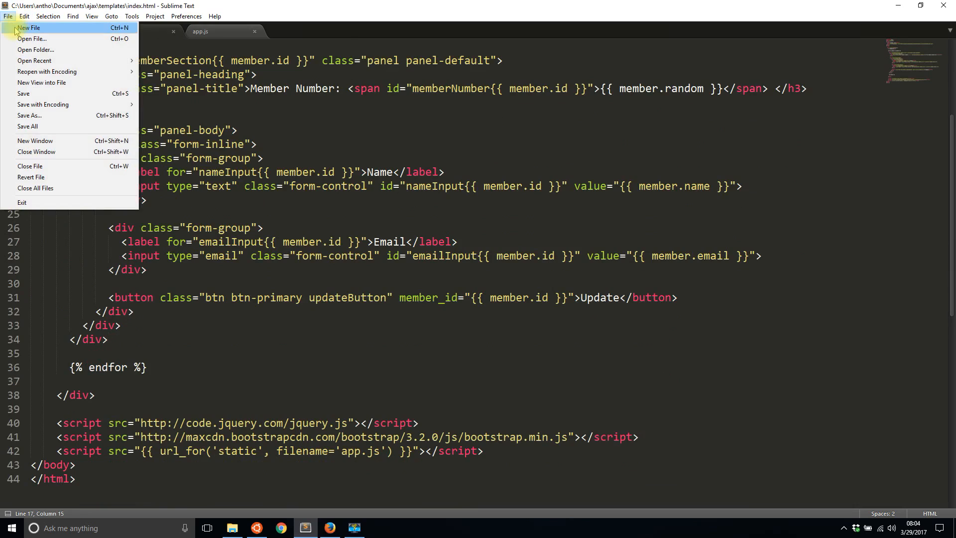
{"action": "left_click", "coordinate": [28, 28]}
{"action": "type", "text": "section"}
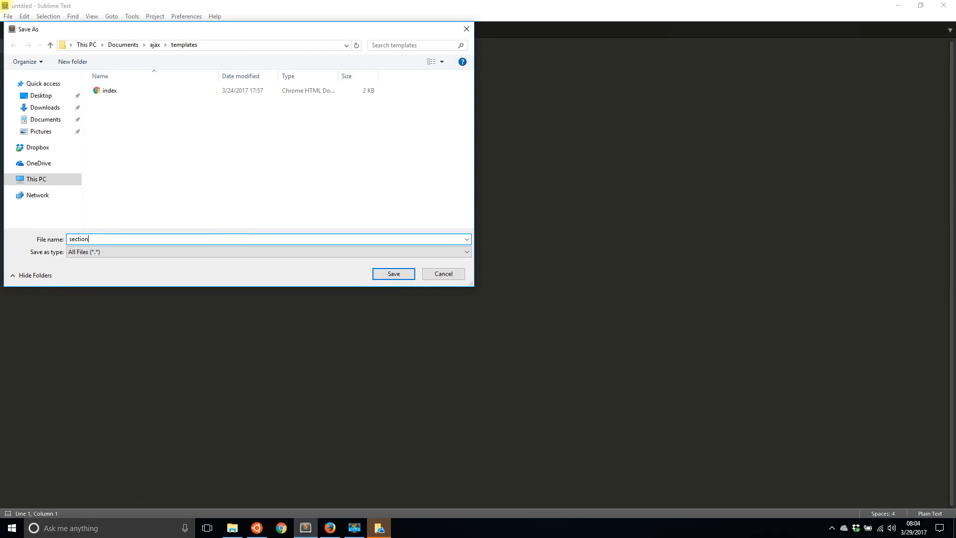
{"action": "left_click", "coordinate": [393, 274]}
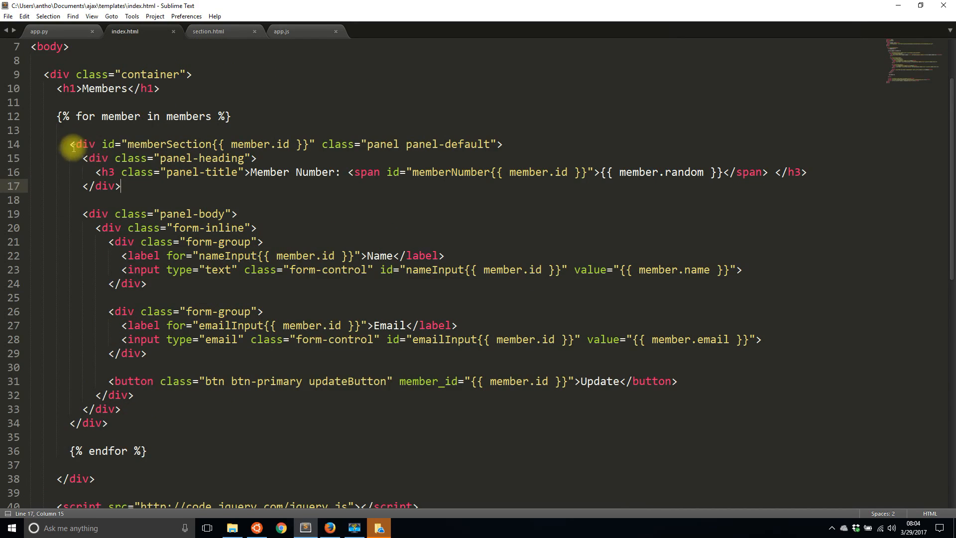
Step: Copy the member panel markup from index.html into section.html and save it
{"action": "double_click", "coordinate": [84, 144]}
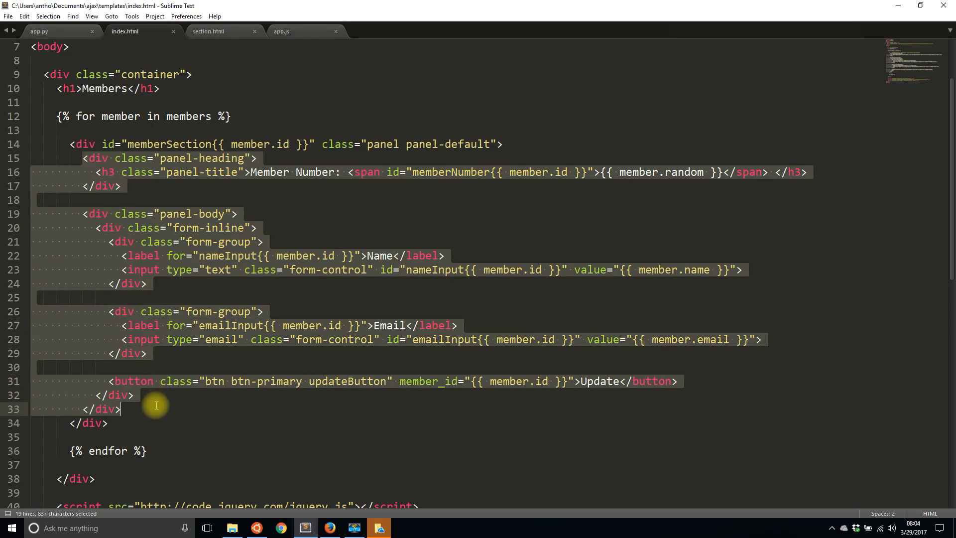
{"action": "key", "text": "ctrl+c"}
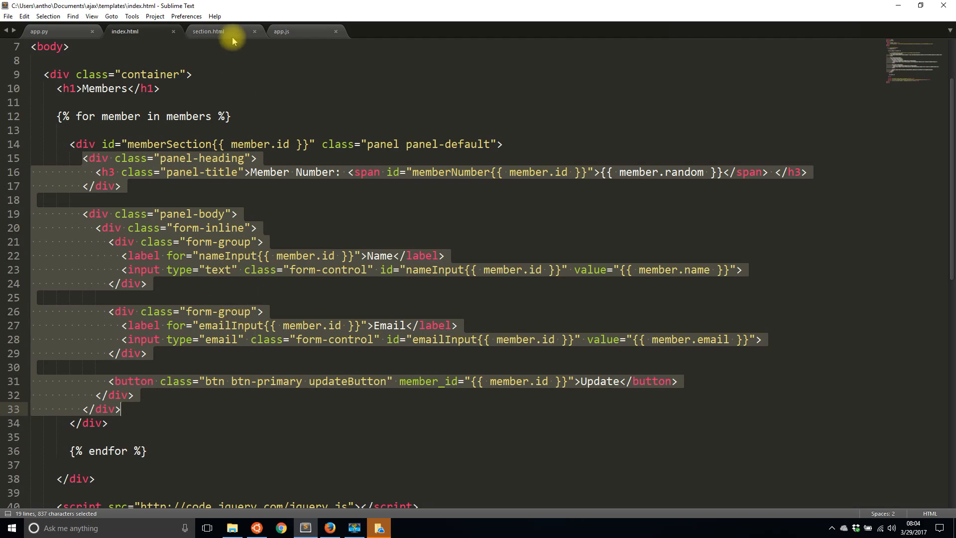
{"action": "left_click", "coordinate": [209, 31]}
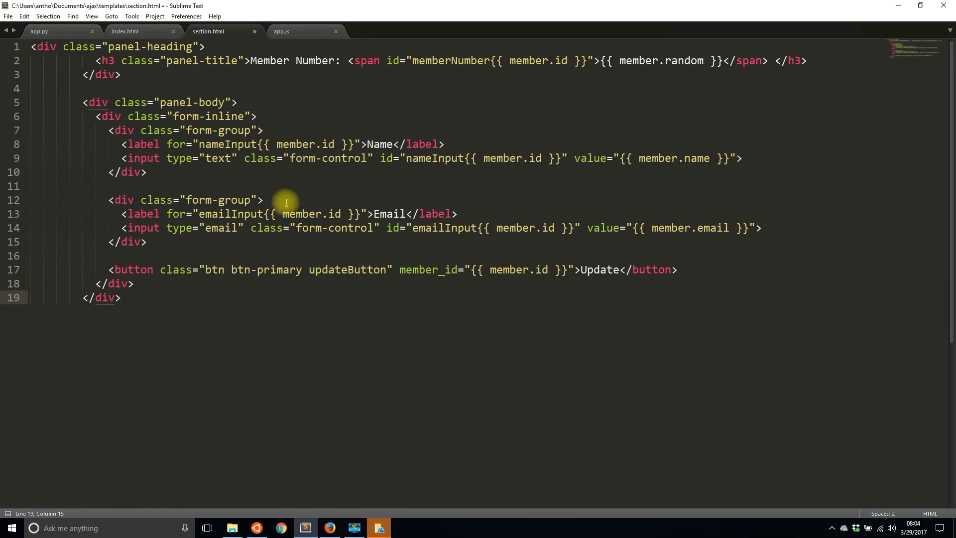
{"action": "key", "text": "ctrl+s"}
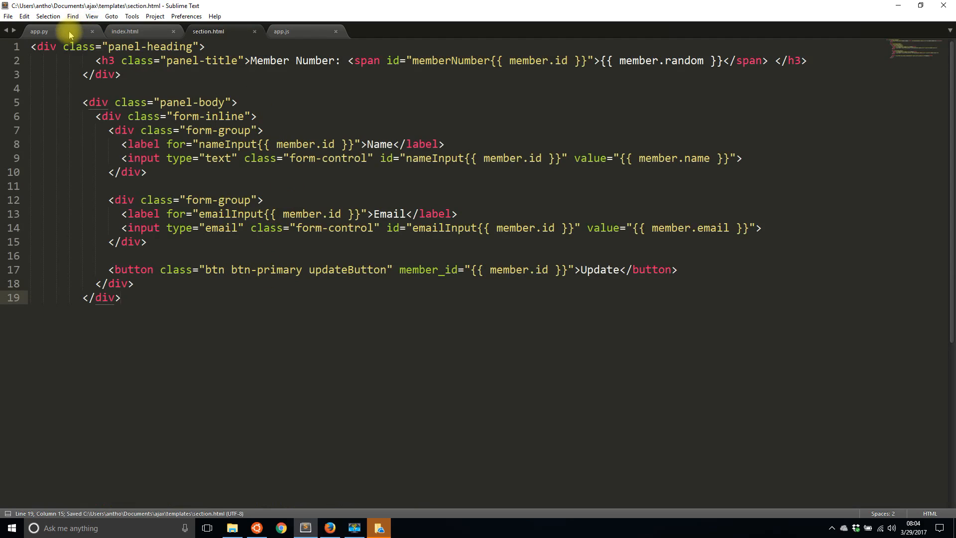
Step: Comment out app.py's jsonify return and add return render_template('section.html', member=member)
{"action": "left_click", "coordinate": [39, 31]}
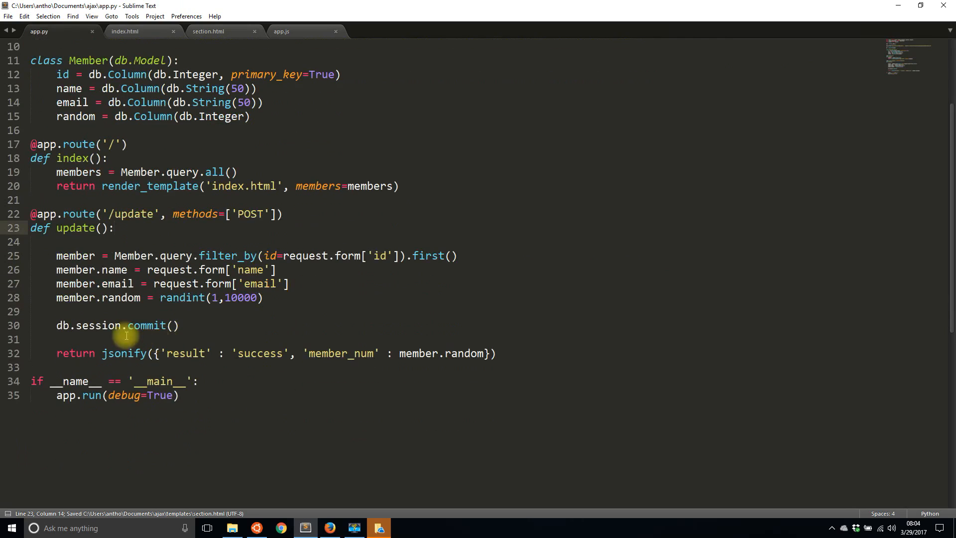
{"action": "left_click", "coordinate": [56, 325]}
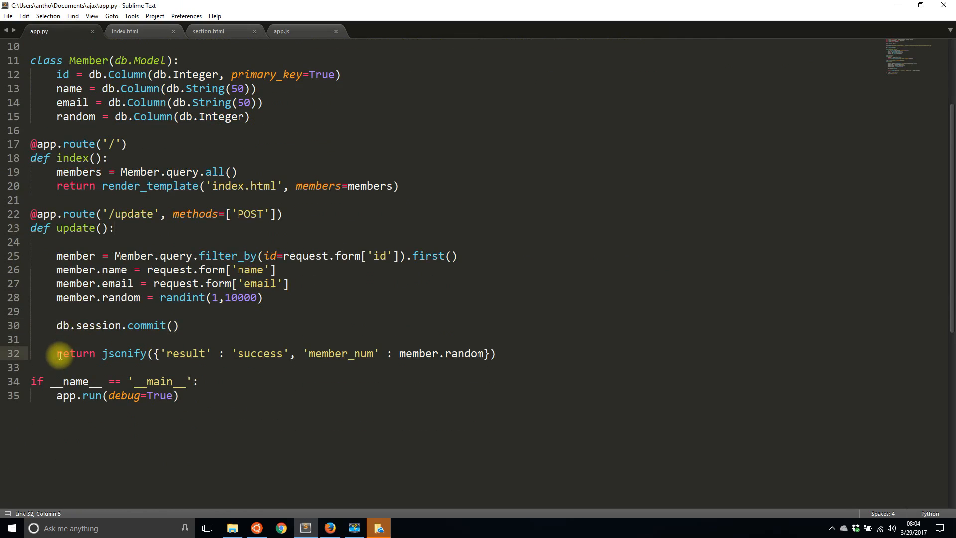
{"action": "key", "text": "ctrl+/"}
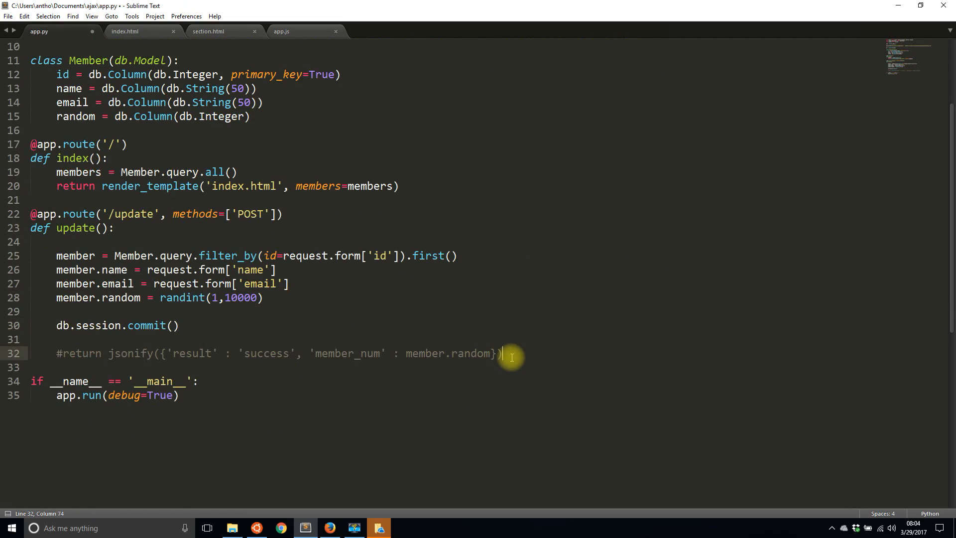
{"action": "type", "text": "return"}
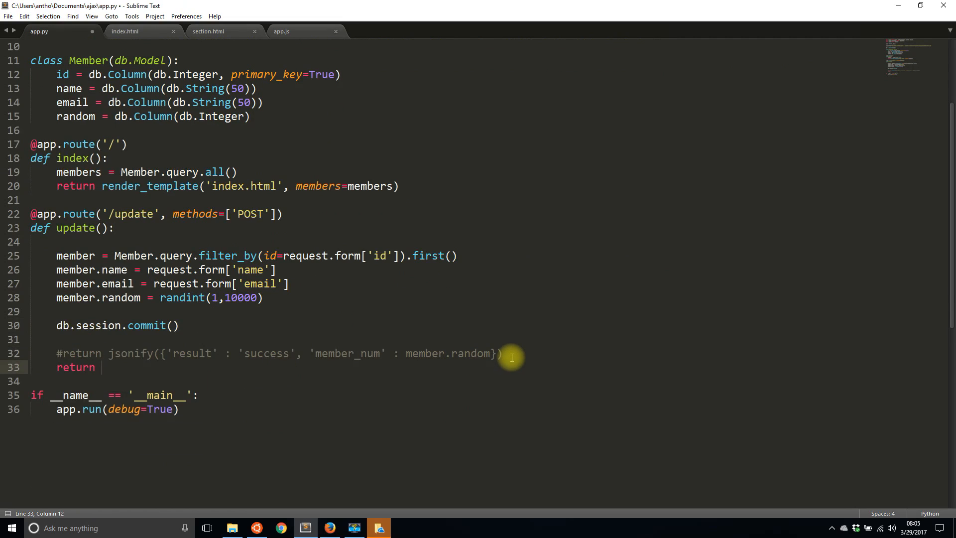
{"action": "type", "text": "render_template"}
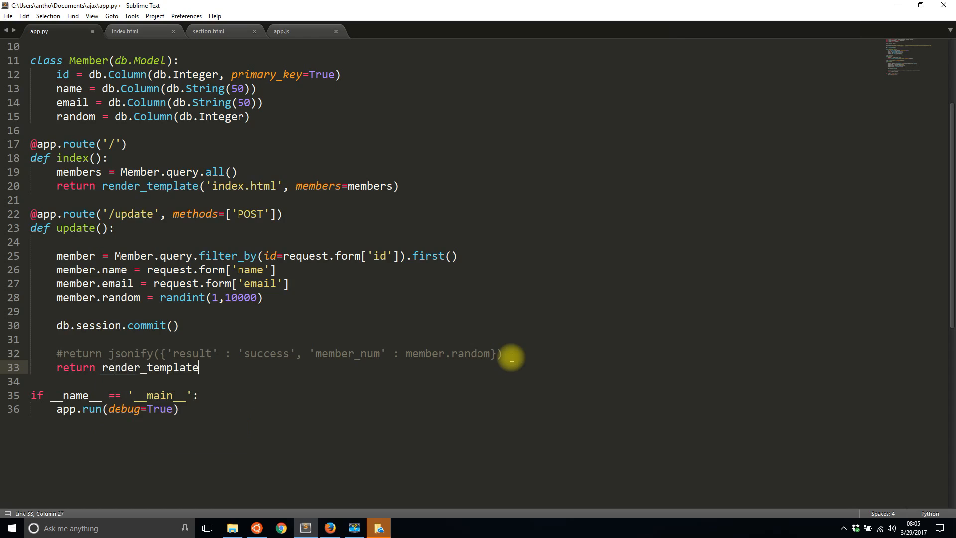
{"action": "type", "text": "('')"}
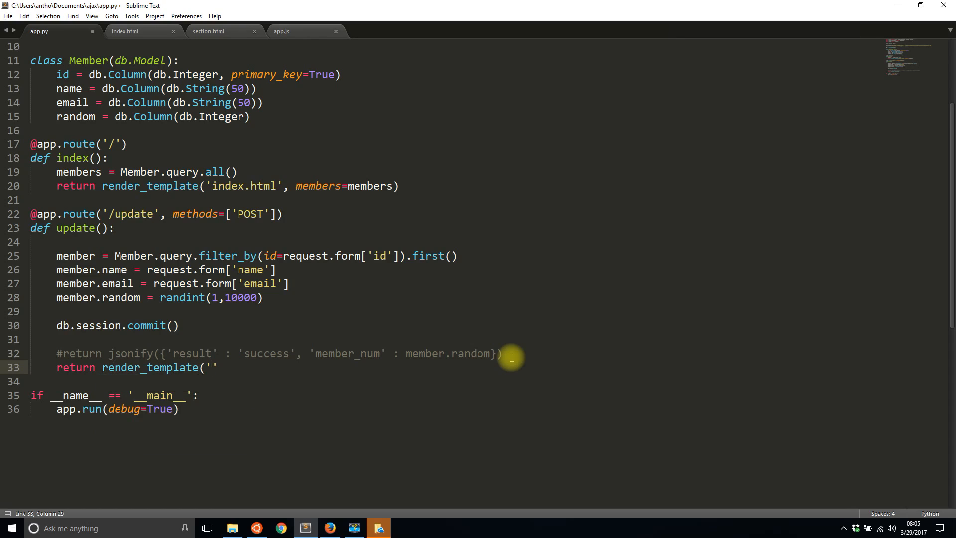
{"action": "type", "text": "section.html"}
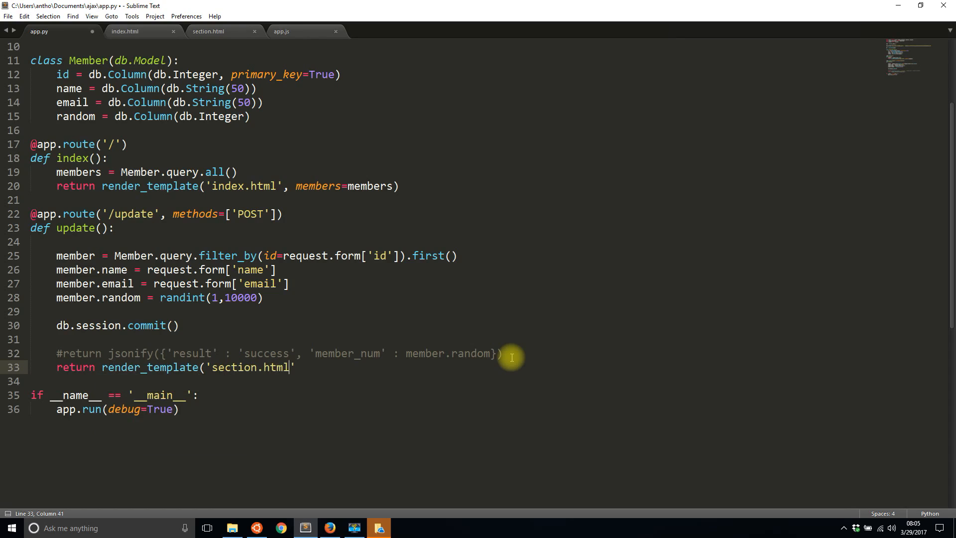
{"action": "type", "text": ","}
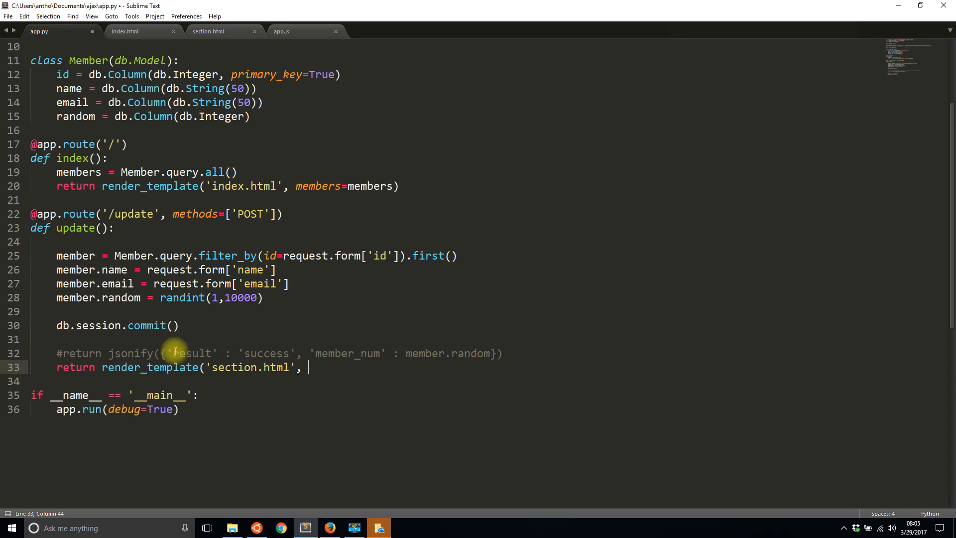
{"action": "mouse_move", "coordinate": [293, 383]}
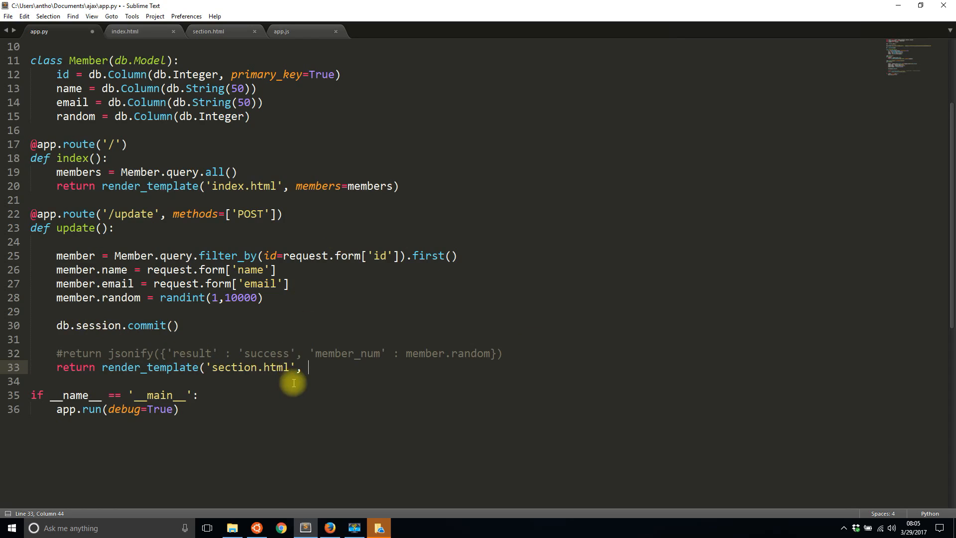
{"action": "type", "text": "member"}
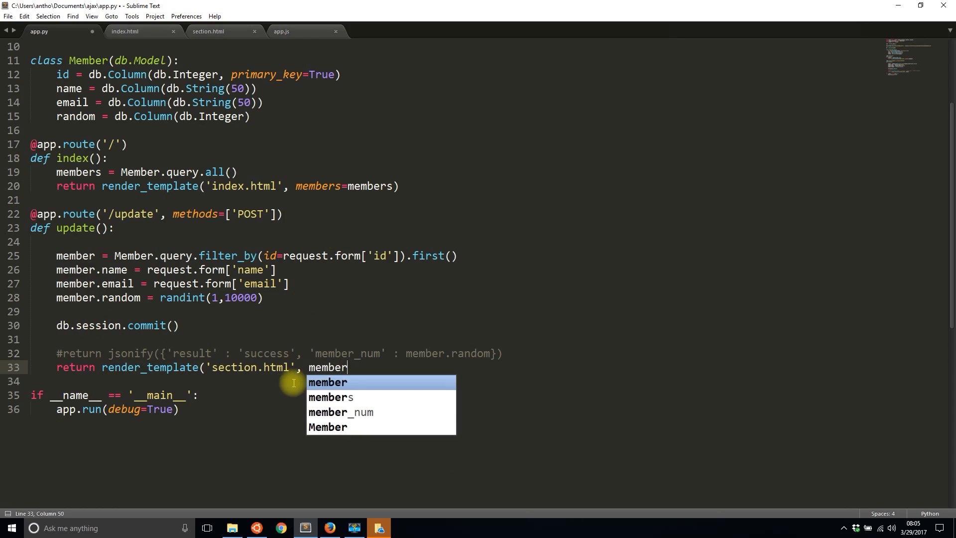
{"action": "type", "text": "=member)"}
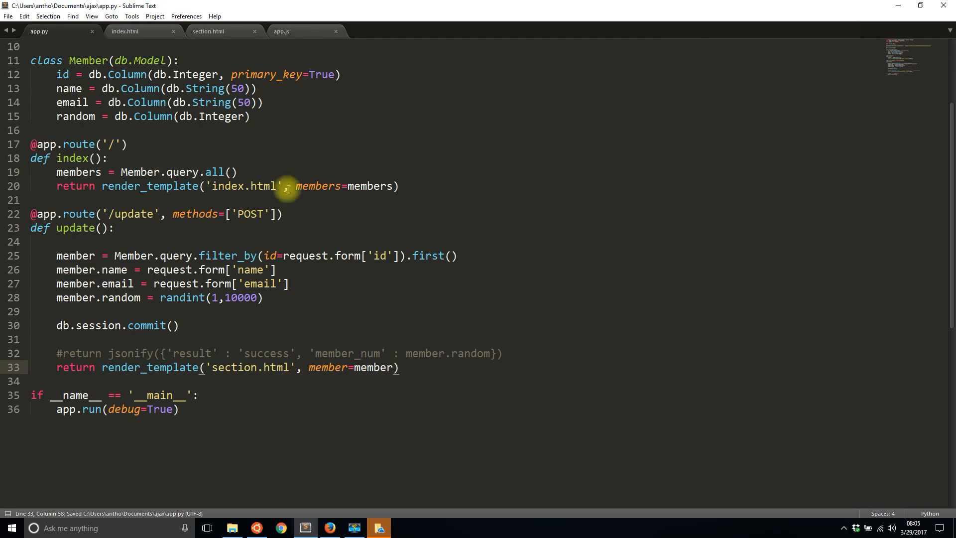
Step: Check the member variable usages in section.html and index.html before returning to app.py
{"action": "left_click", "coordinate": [209, 31]}
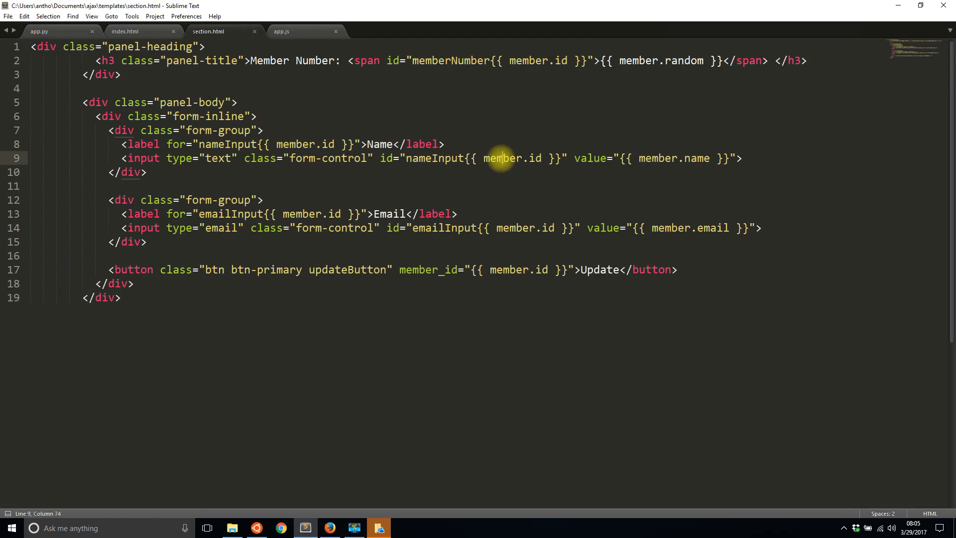
{"action": "double_click", "coordinate": [502, 158]}
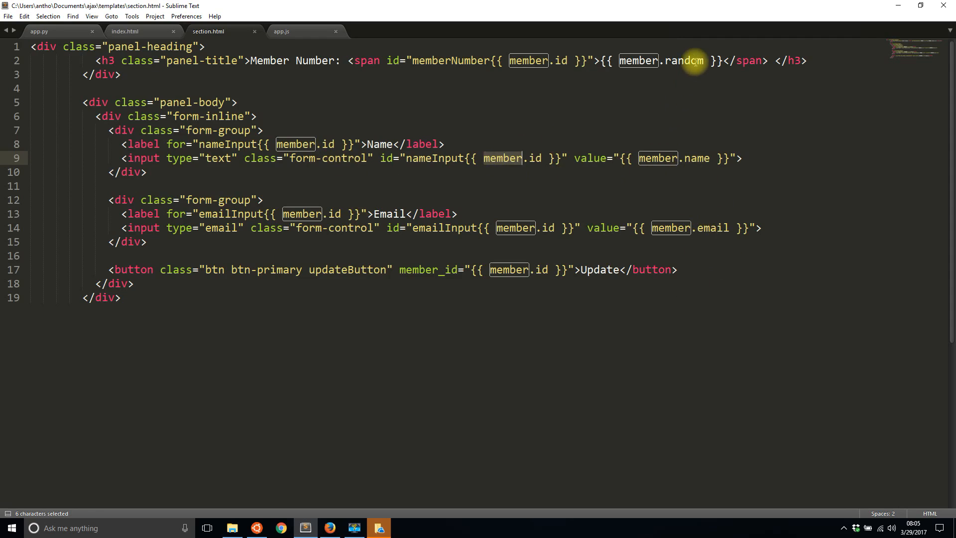
{"action": "left_click", "coordinate": [125, 31]}
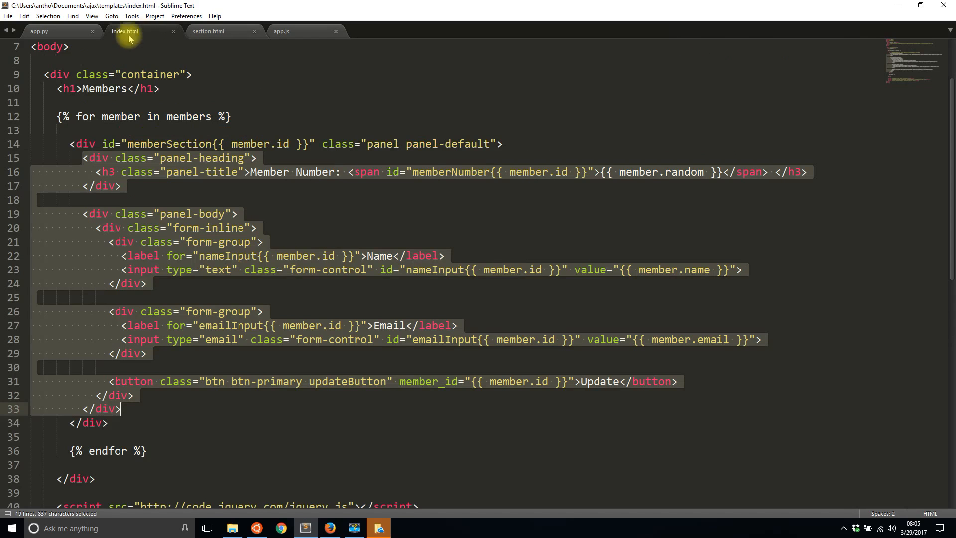
{"action": "left_click", "coordinate": [39, 30]}
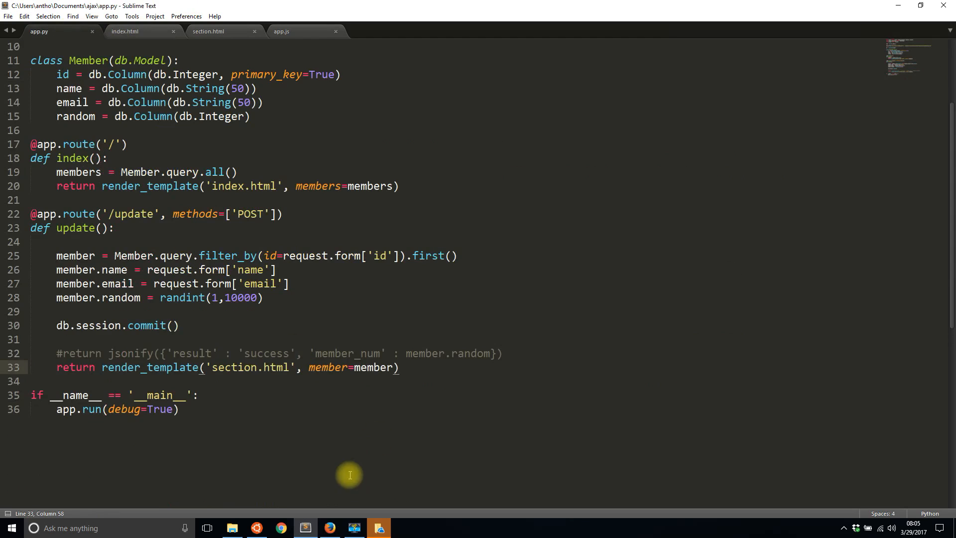
Step: Update Sybil's record and compare the first request's JSON with the second's HTML response
{"action": "left_click", "coordinate": [328, 527]}
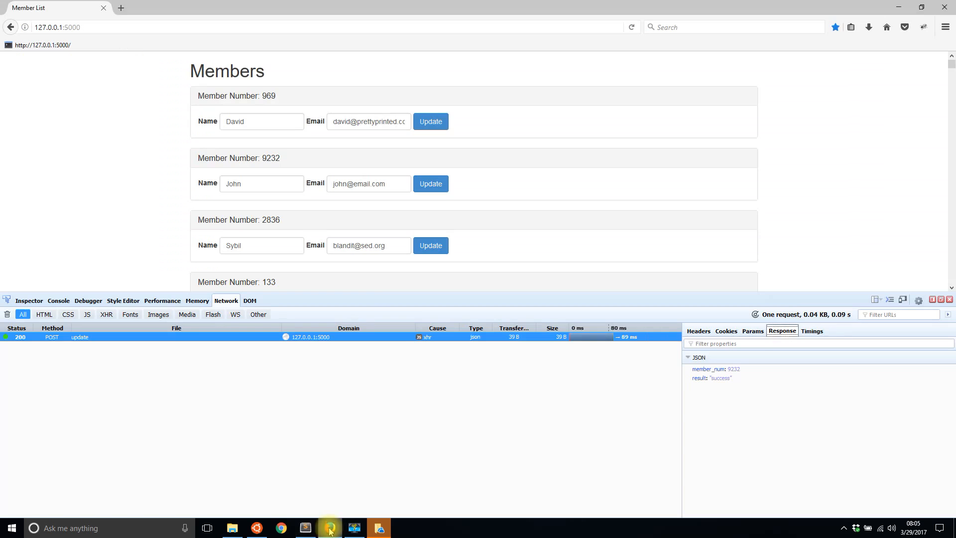
{"action": "mouse_move", "coordinate": [460, 265]}
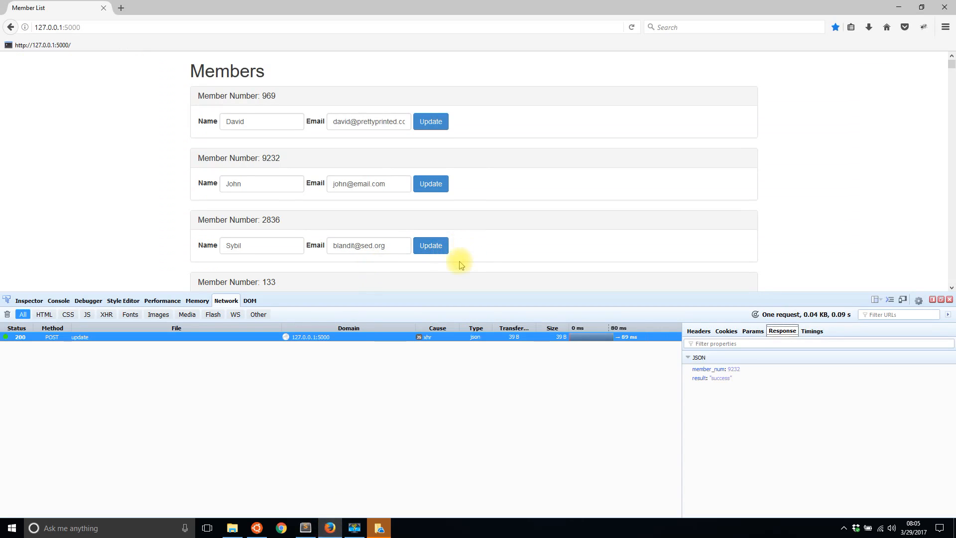
{"action": "left_click", "coordinate": [430, 245]}
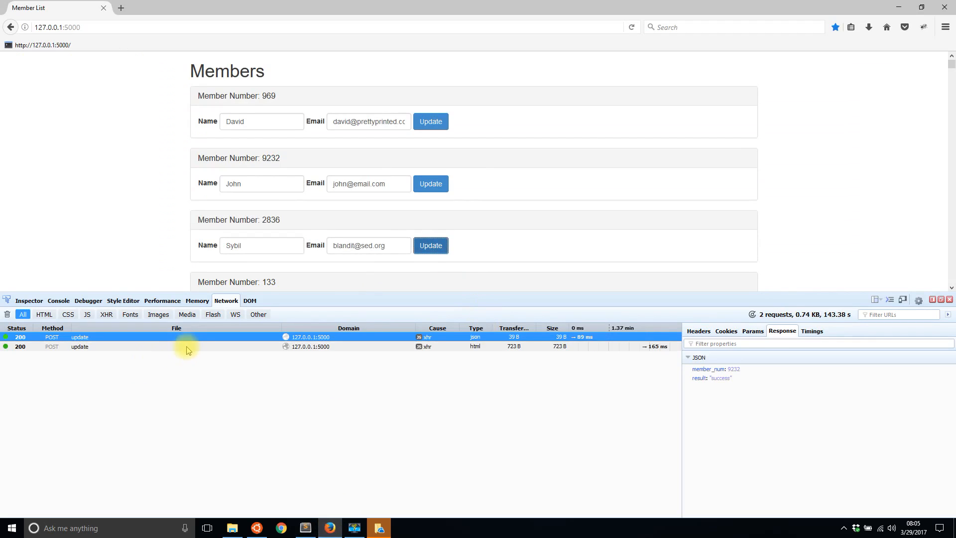
{"action": "left_click", "coordinate": [79, 346]}
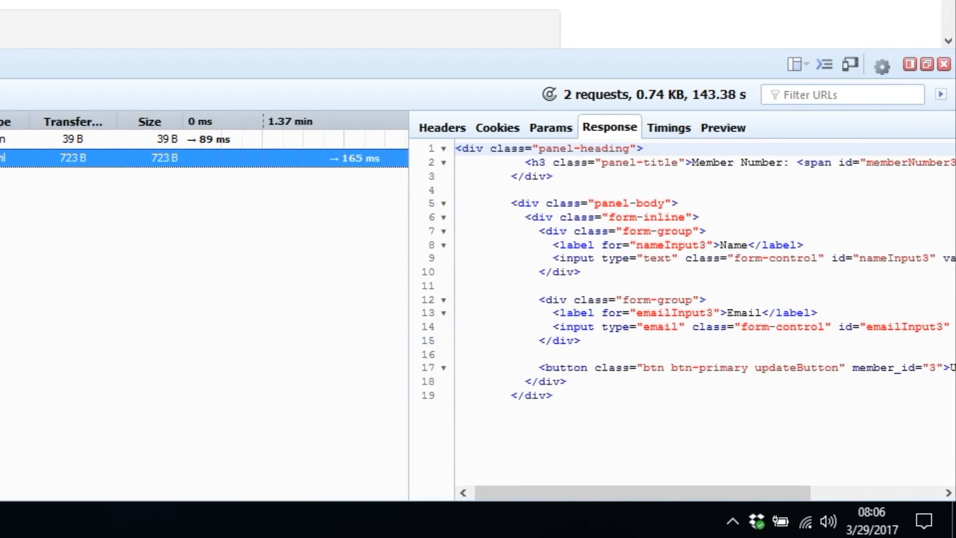
{"action": "left_click", "coordinate": [73, 139]}
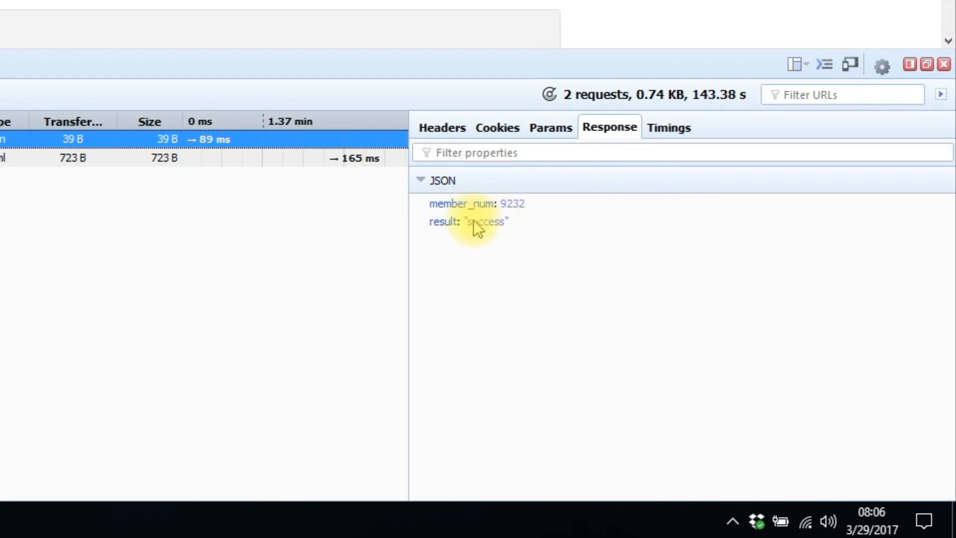
{"action": "left_click", "coordinate": [72, 157]}
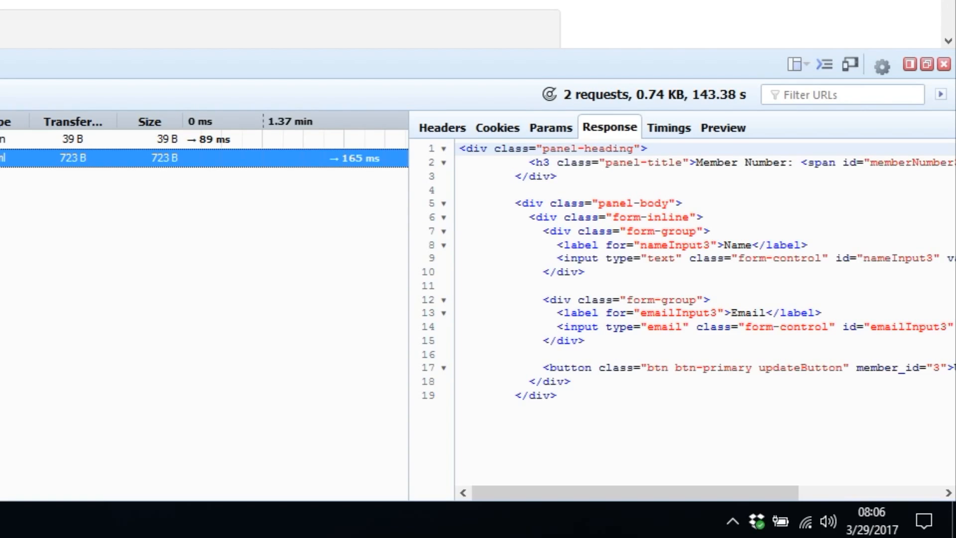
{"action": "left_click", "coordinate": [430, 245]}
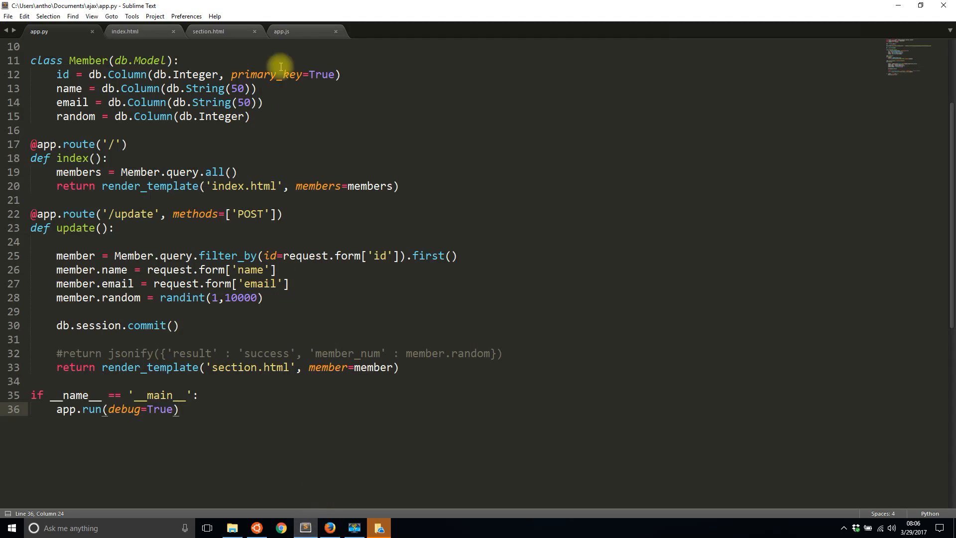
Step: Comment out the member-number line in app.js's done handler
{"action": "left_click", "coordinate": [281, 31]}
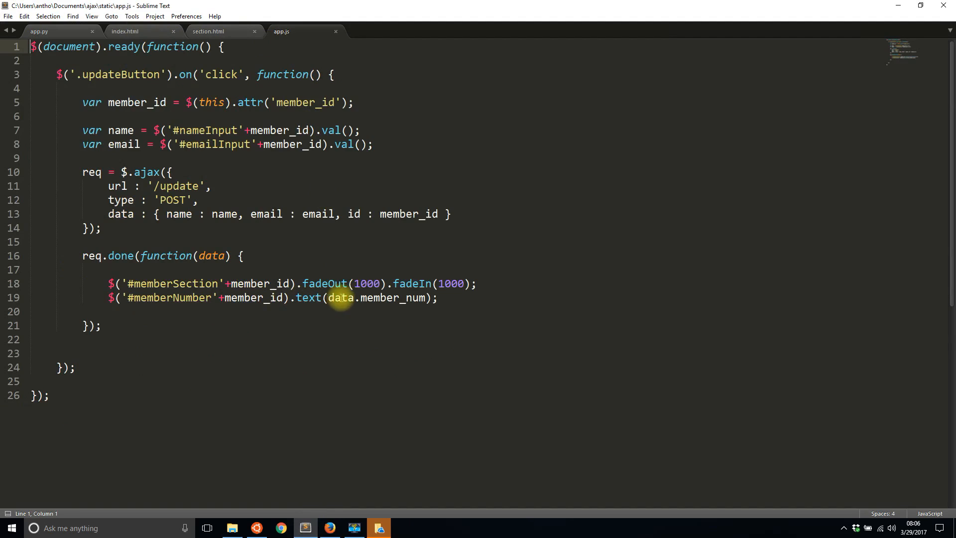
{"action": "mouse_move", "coordinate": [394, 302]}
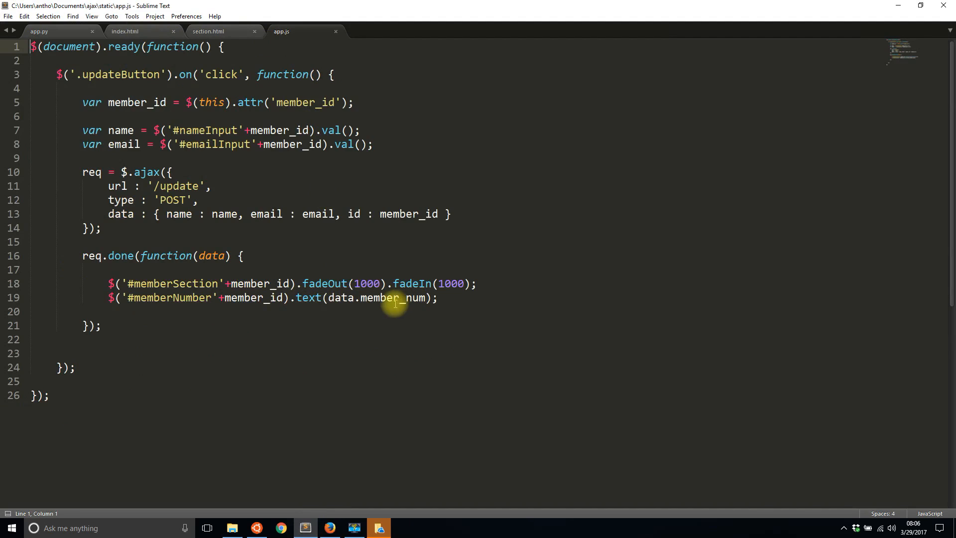
{"action": "double_click", "coordinate": [343, 297]}
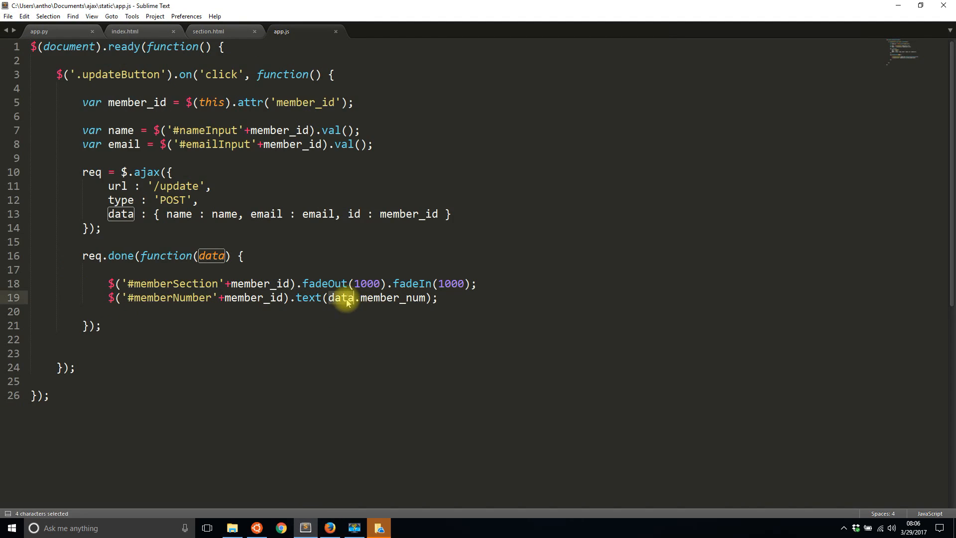
{"action": "mouse_move", "coordinate": [390, 299]}
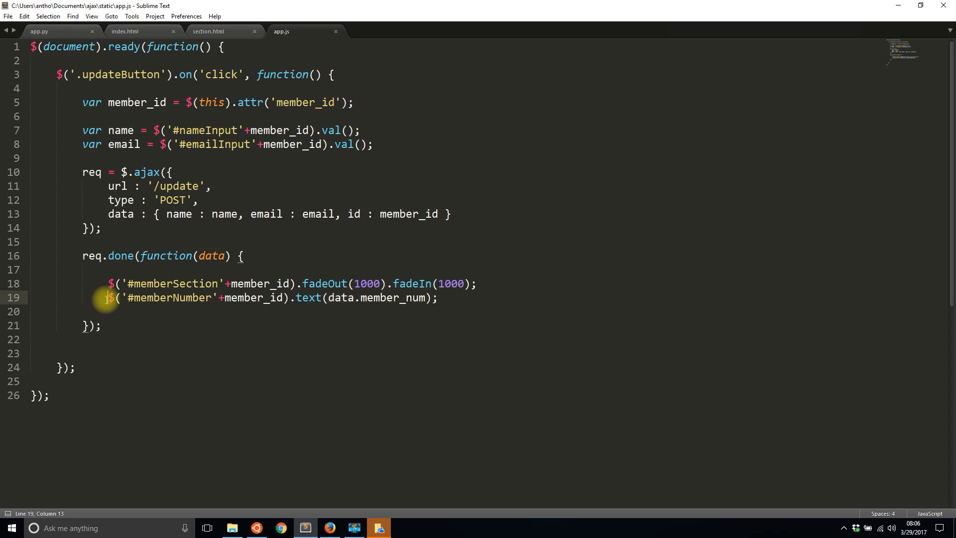
{"action": "type", "text": "//"}
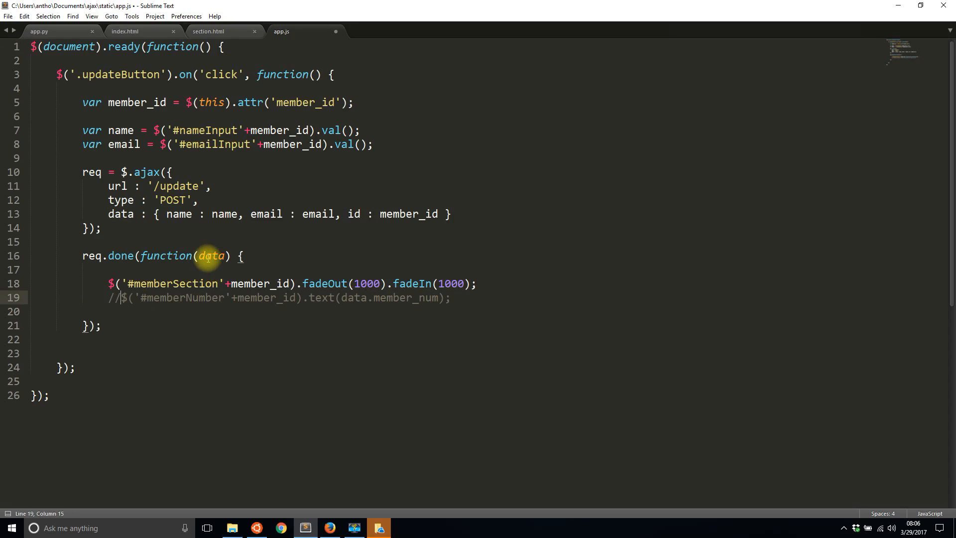
{"action": "double_click", "coordinate": [212, 255]}
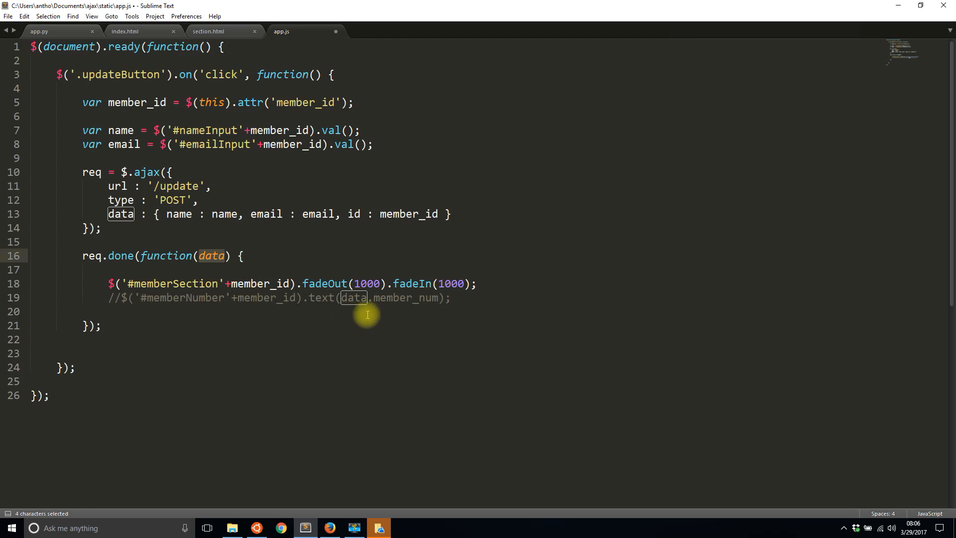
Step: Begin the statement $('#memberSection'+member_id), checking the section id in index.html and section.html
{"action": "left_click", "coordinate": [450, 298]}
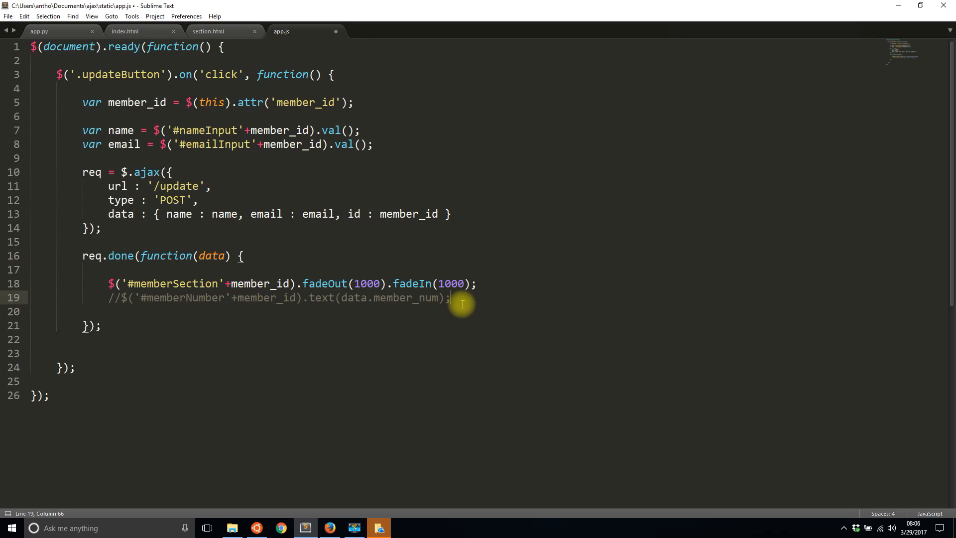
{"action": "type", "text": "$"}
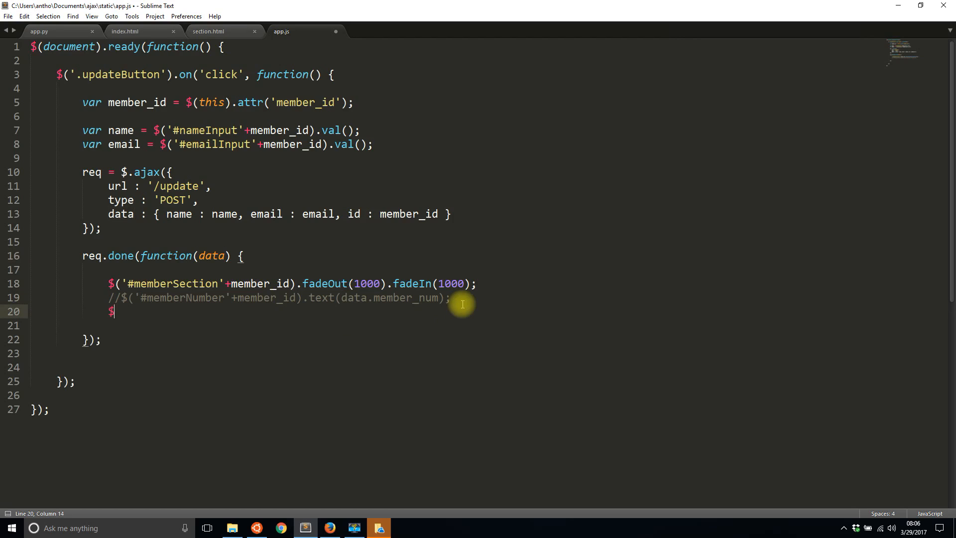
{"action": "type", "text": "('')"}
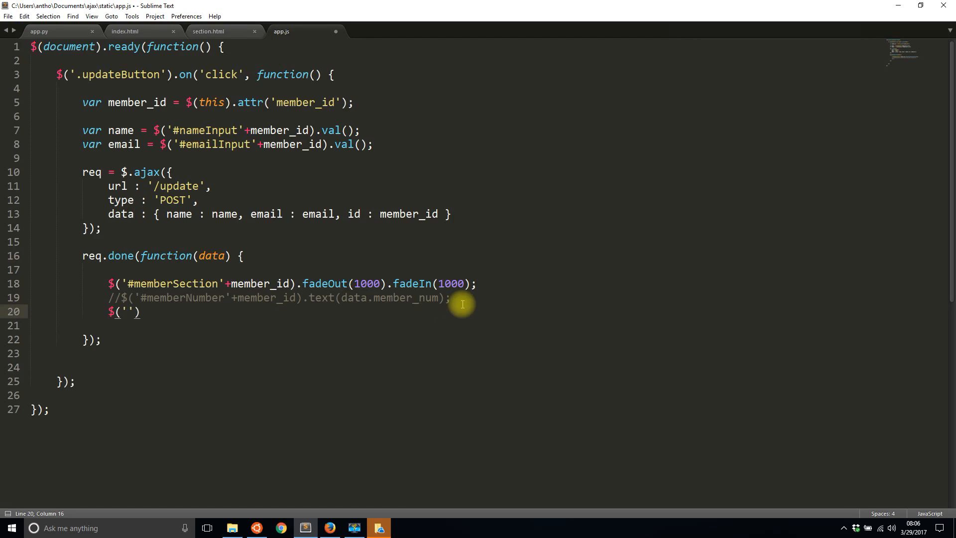
{"action": "type", "text": "#memberSection"}
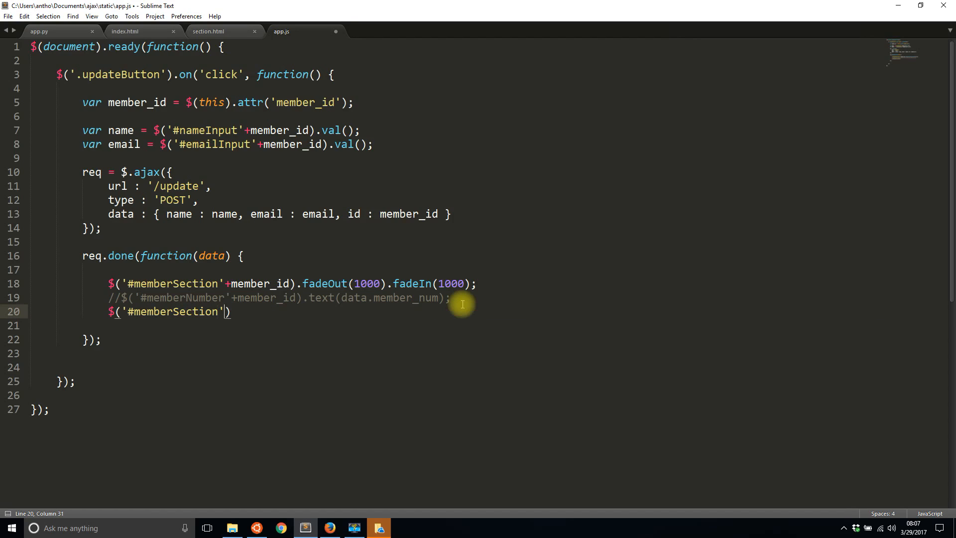
{"action": "type", "text": "+member_id"}
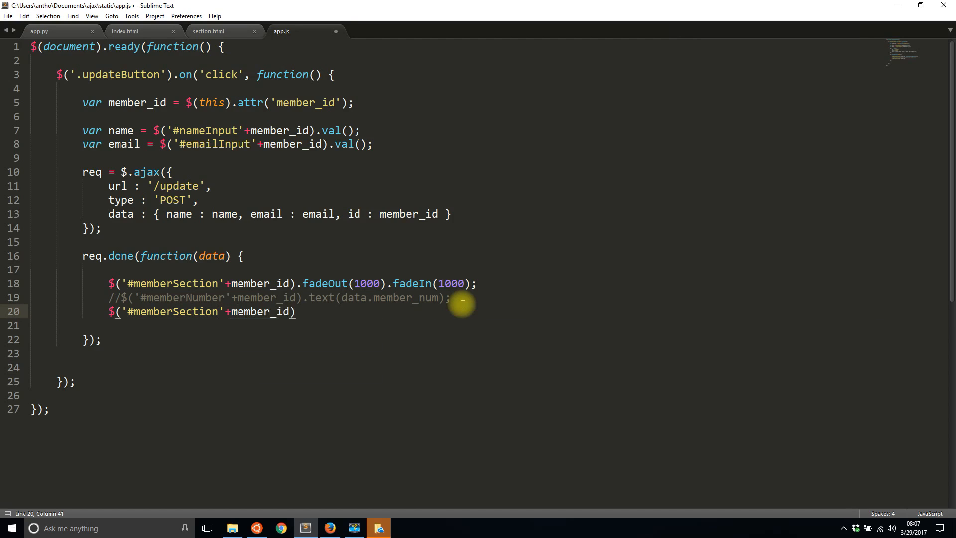
{"action": "left_click", "coordinate": [125, 31]}
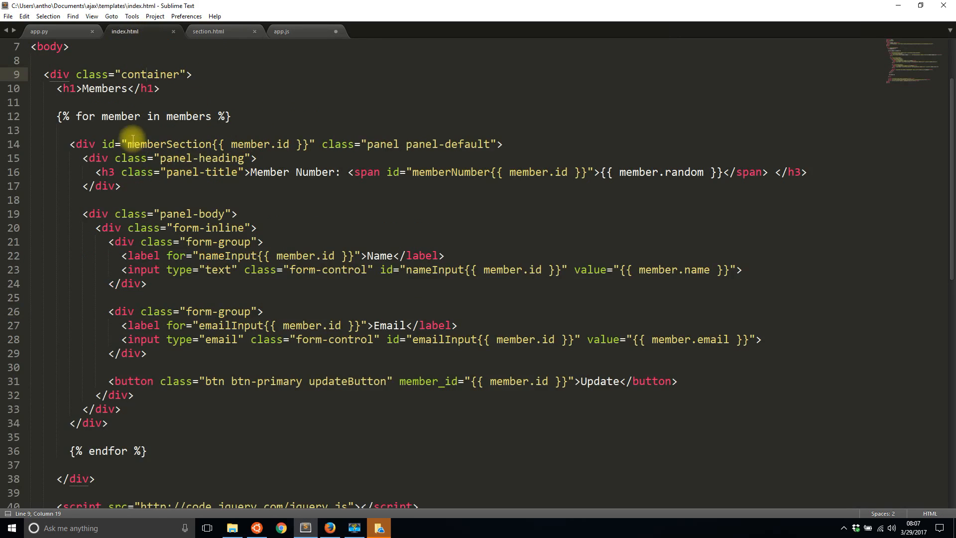
{"action": "left_click", "coordinate": [548, 147]}
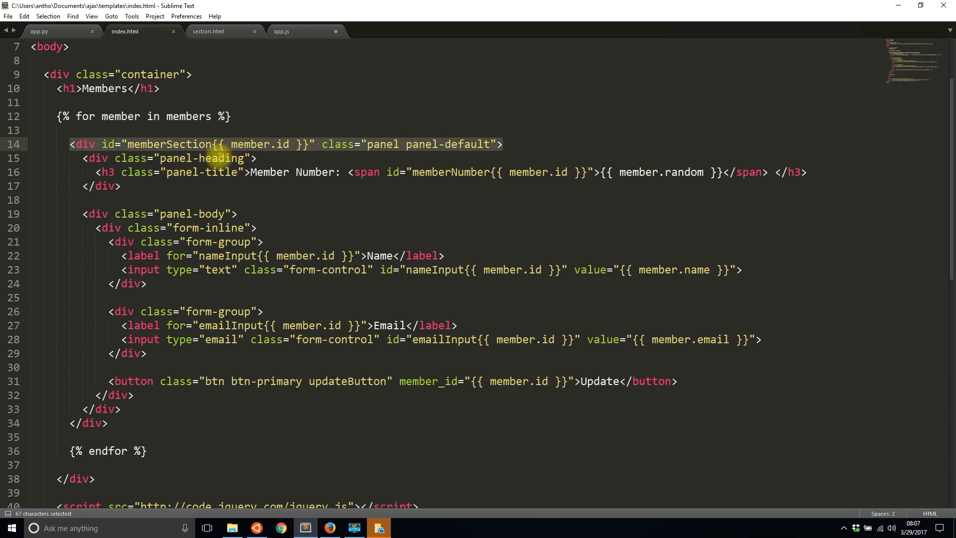
{"action": "left_click", "coordinate": [208, 31]}
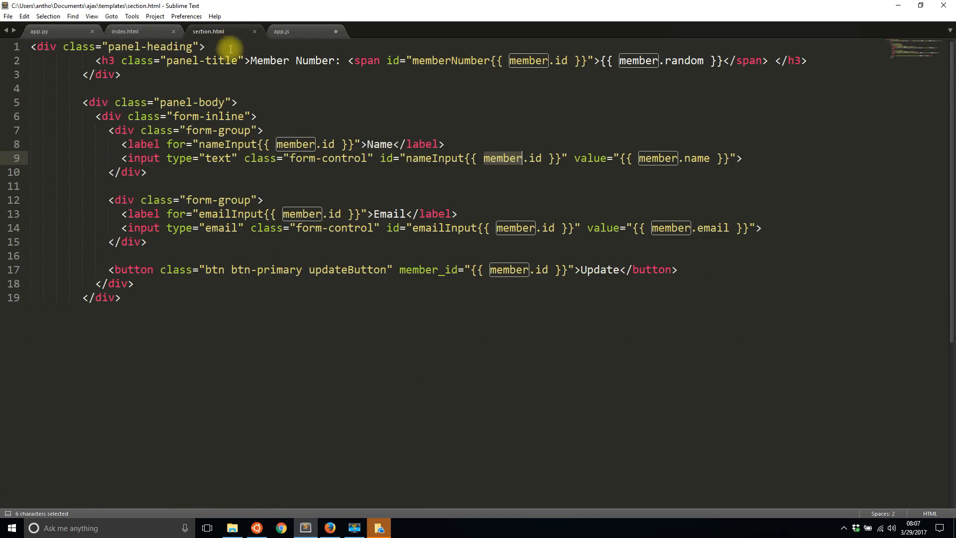
{"action": "left_click", "coordinate": [281, 31]}
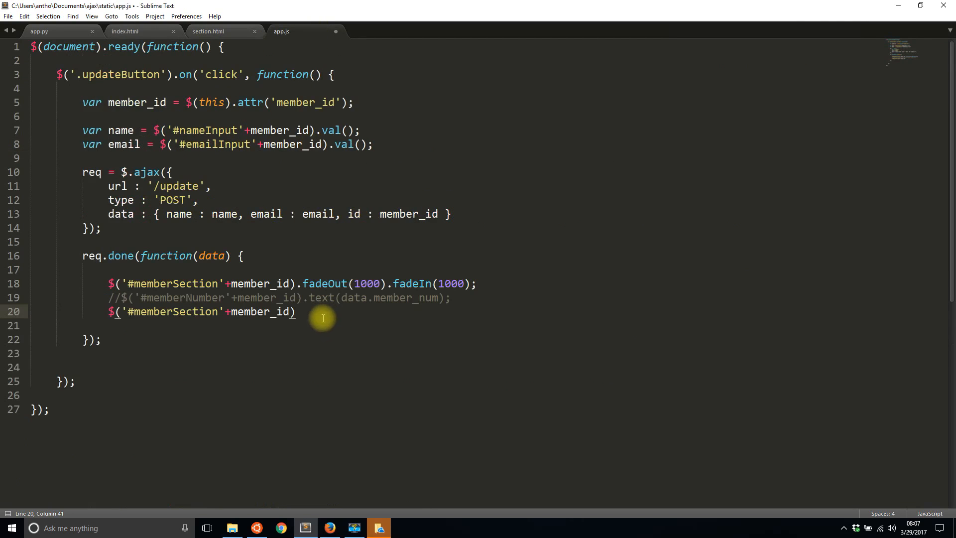
Step: Complete the statement with .html(data); and save app.js
{"action": "type", "text": "."}
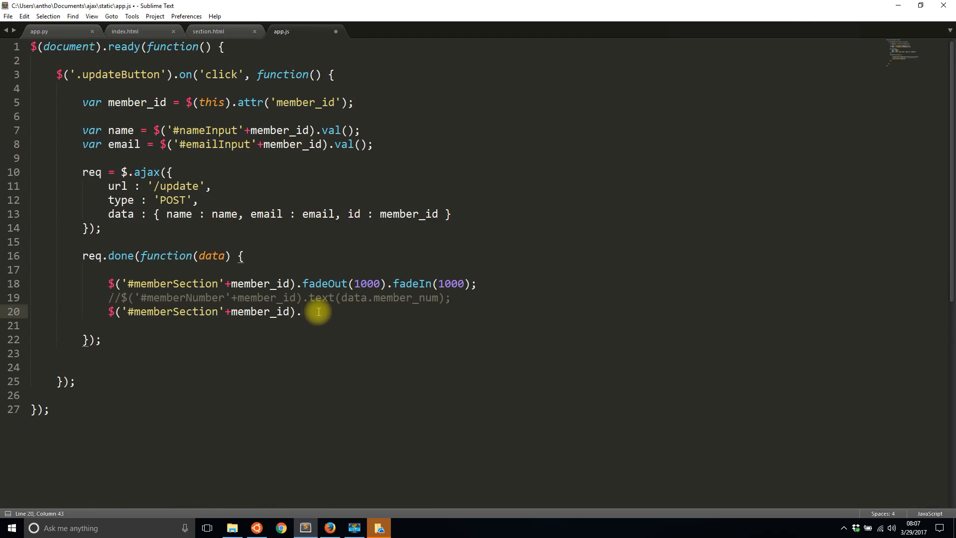
{"action": "type", "text": "html()"}
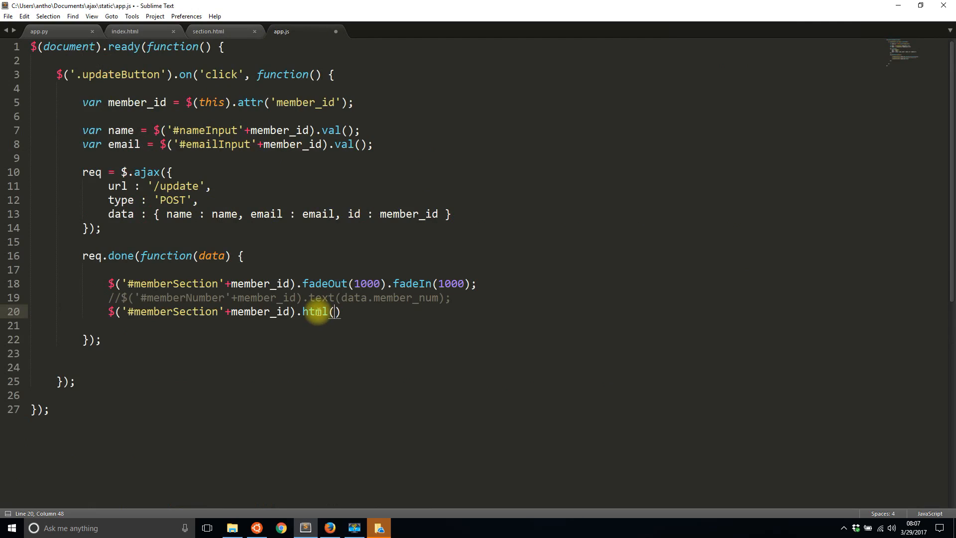
{"action": "type", "text": "data"}
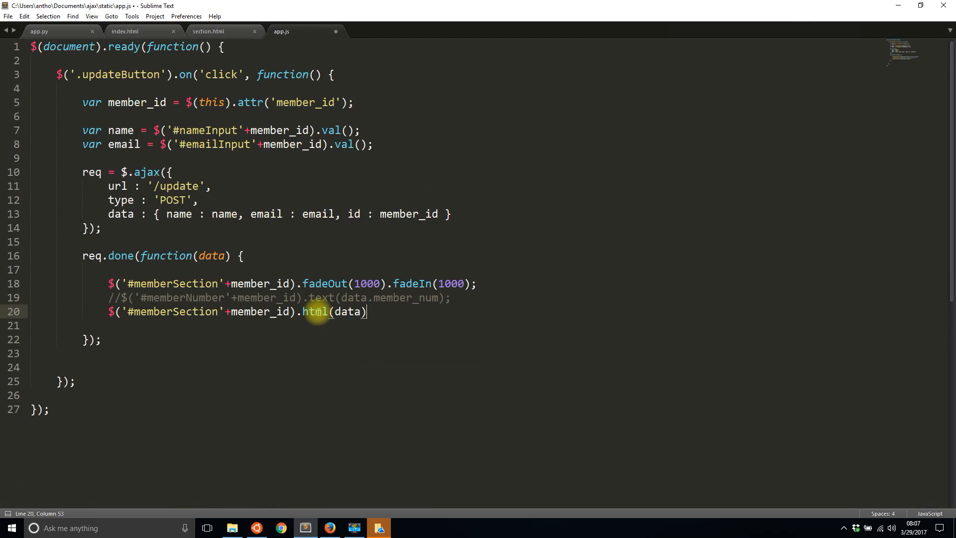
{"action": "type", "text": ";"}
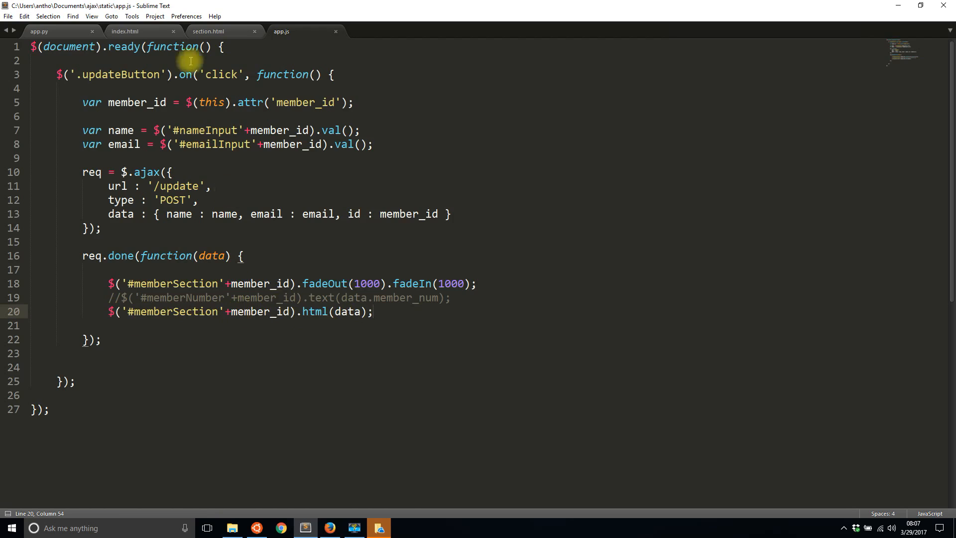
{"action": "left_click", "coordinate": [125, 31]}
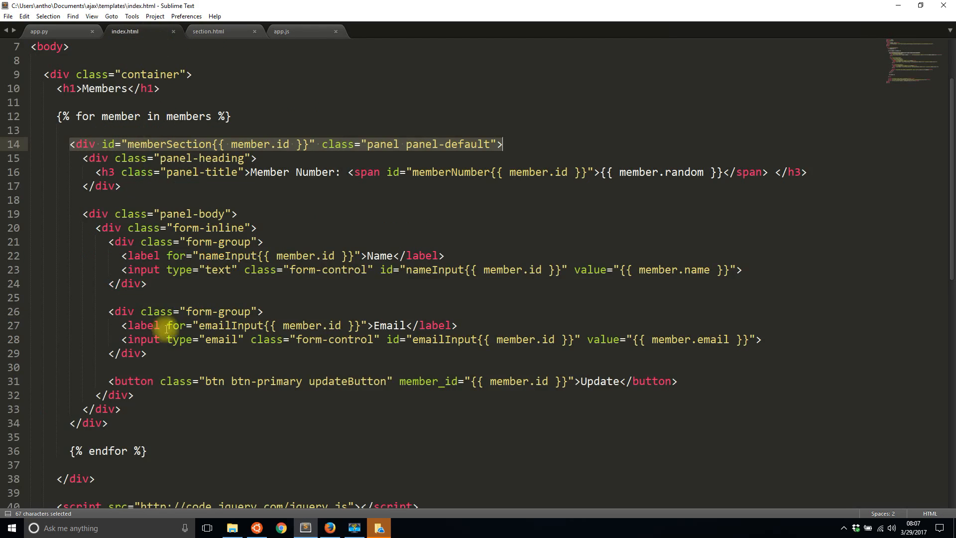
{"action": "left_click", "coordinate": [209, 31]}
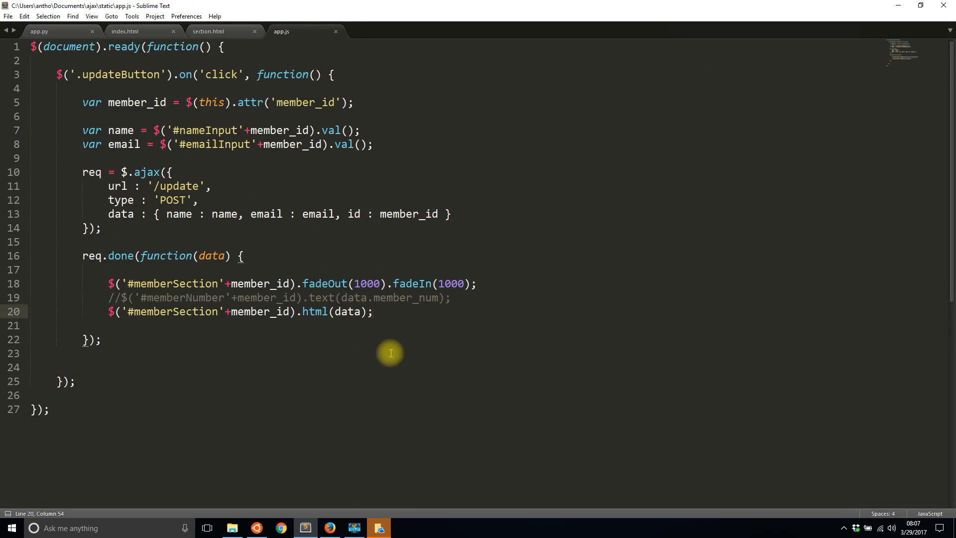
{"action": "key", "text": "ctrl+s"}
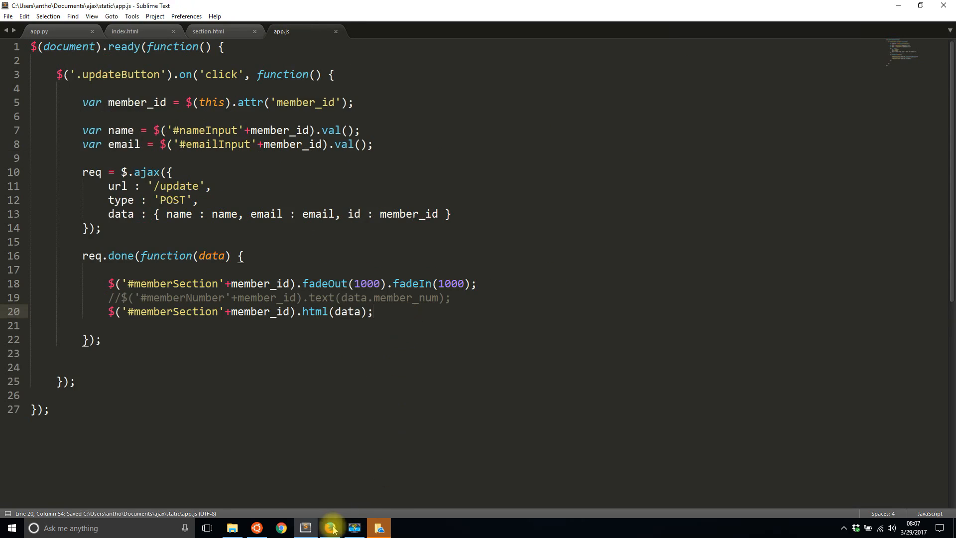
Step: Update Sybil's and Yoshio's entries (now 4414 and 5768) and view the latest HTML response
{"action": "left_click", "coordinate": [329, 528]}
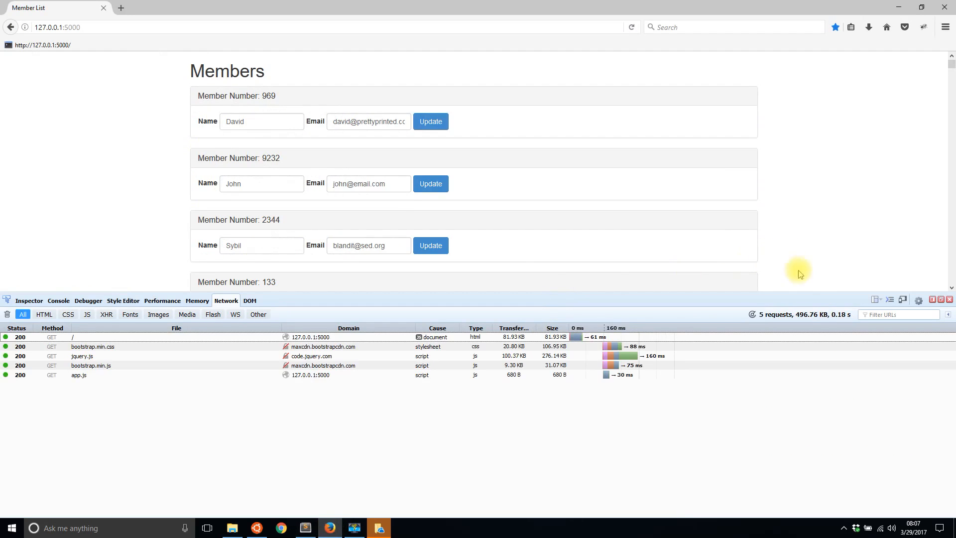
{"action": "mouse_move", "coordinate": [801, 319]}
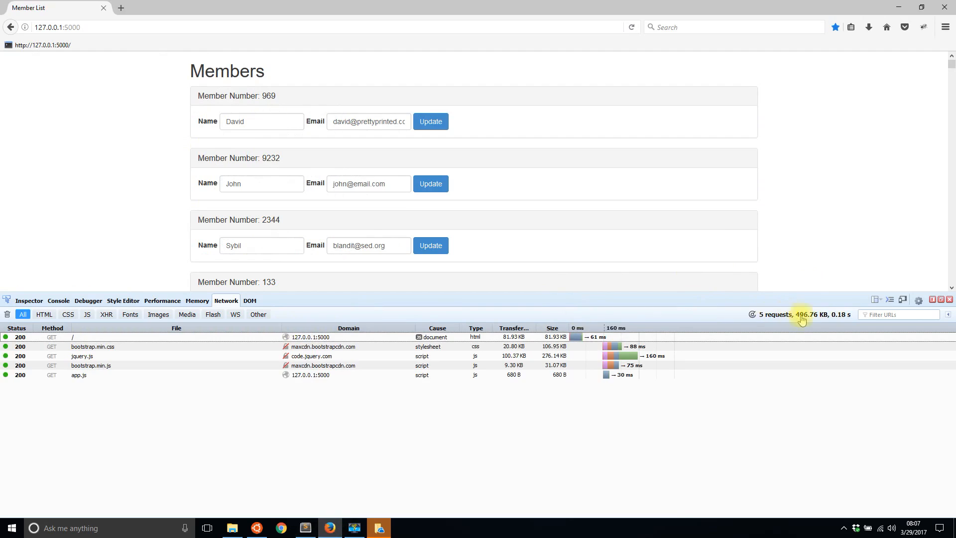
{"action": "mouse_move", "coordinate": [156, 227]}
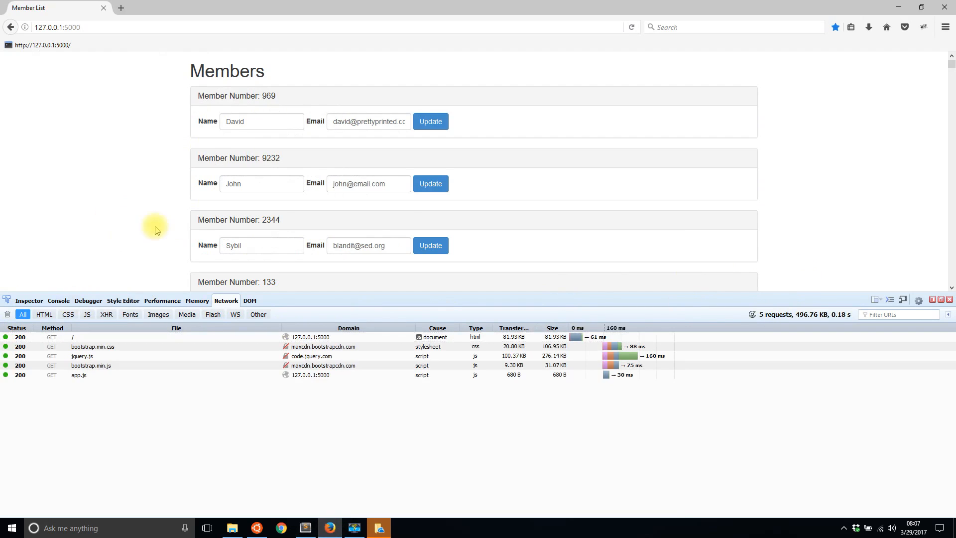
{"action": "scroll", "scroll_direction": "down", "scroll_amount": 3}
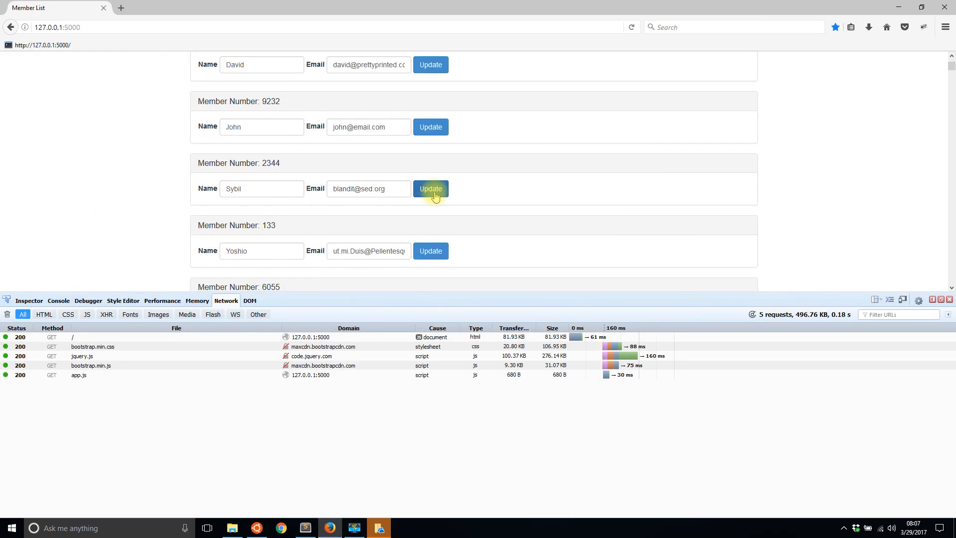
{"action": "left_click", "coordinate": [430, 188]}
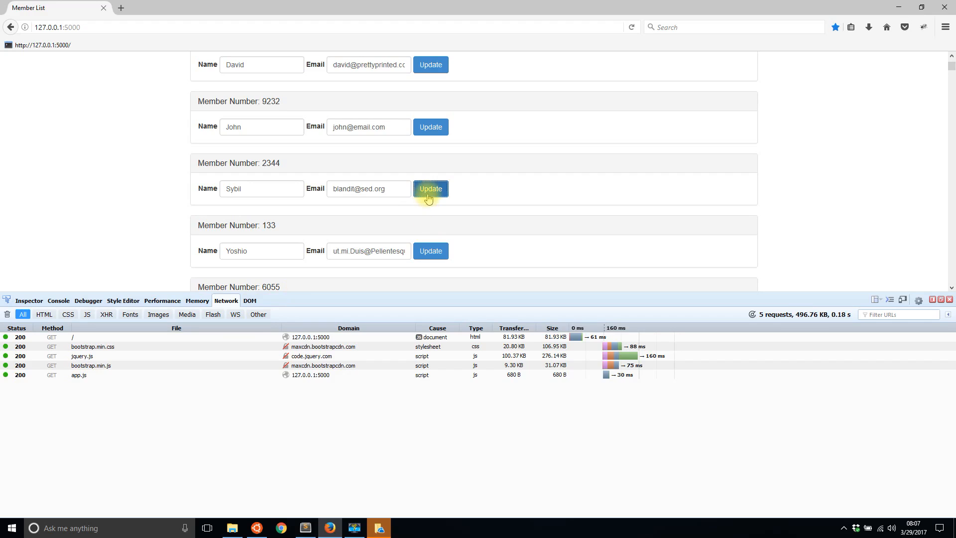
{"action": "left_click", "coordinate": [430, 189]}
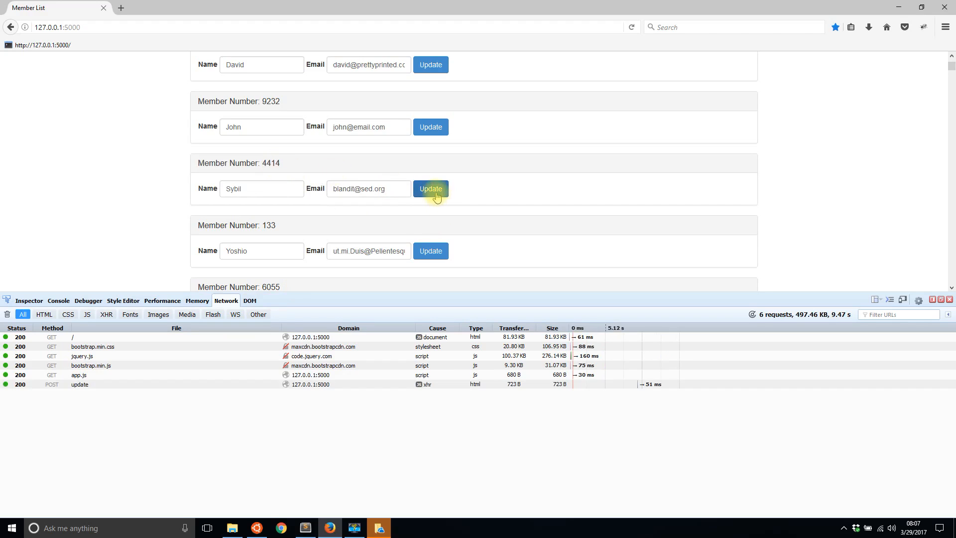
{"action": "mouse_move", "coordinate": [430, 250]}
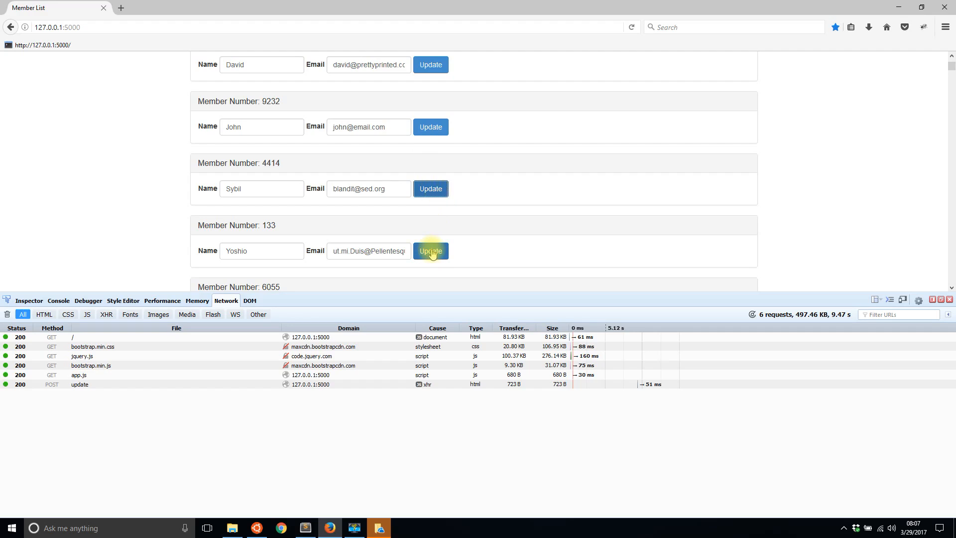
{"action": "left_click", "coordinate": [430, 251]}
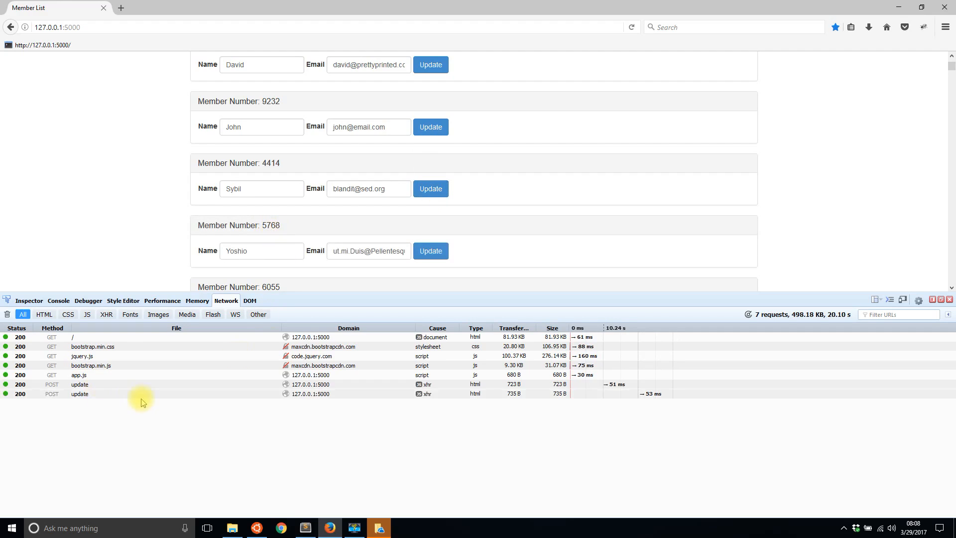
{"action": "left_click", "coordinate": [79, 393]}
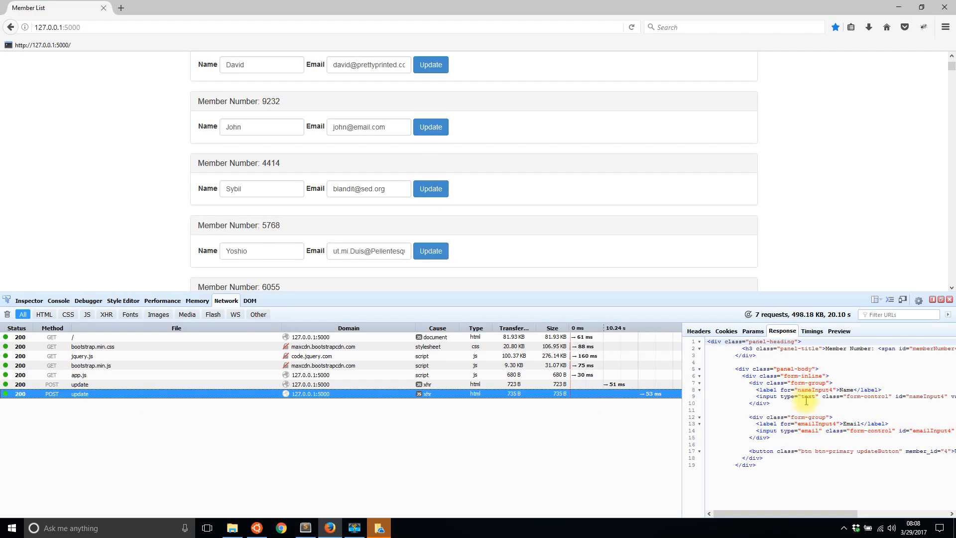
{"action": "mouse_move", "coordinate": [409, 396]}
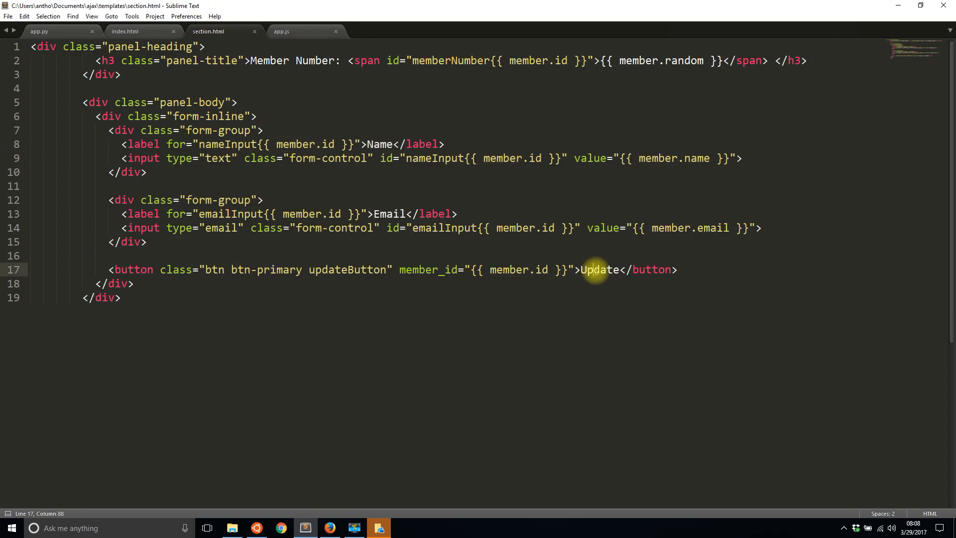
Step: Inspect the Update button markup in section.html and the '.updateButton' click binding in app.js
{"action": "double_click", "coordinate": [600, 269]}
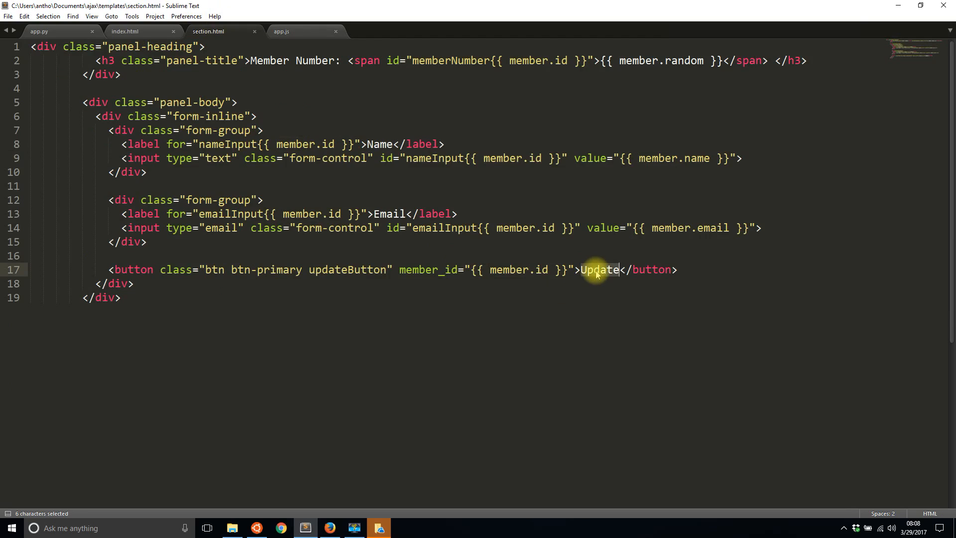
{"action": "left_click", "coordinate": [281, 31]}
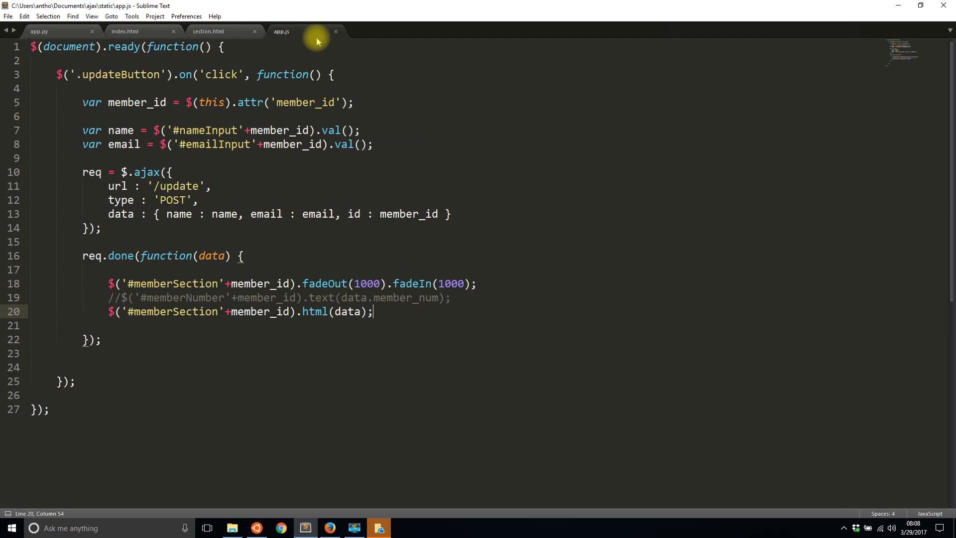
{"action": "mouse_move", "coordinate": [307, 176]}
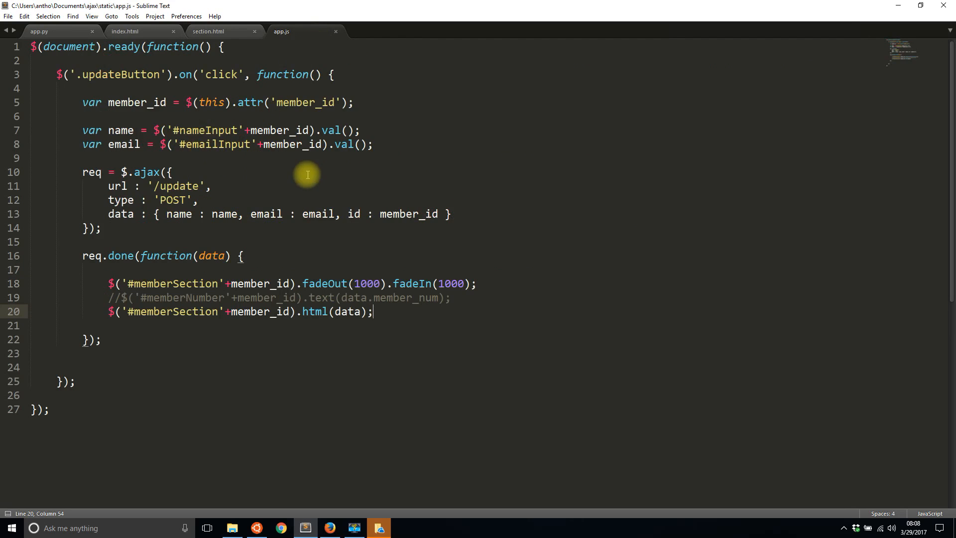
{"action": "double_click", "coordinate": [119, 74]}
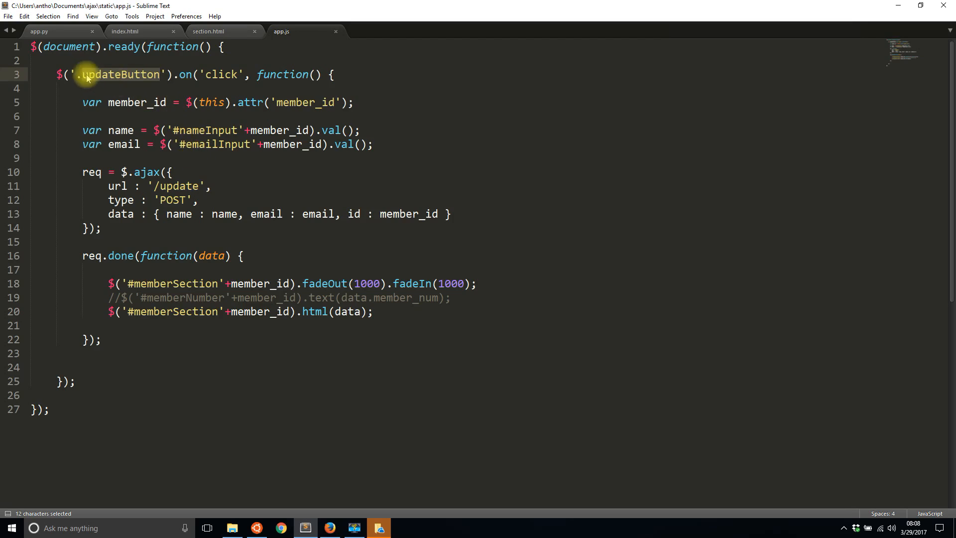
Step: Bind the click handler to document, passing '.updateButton' as the delegated selector argument
{"action": "left_click", "coordinate": [162, 74]}
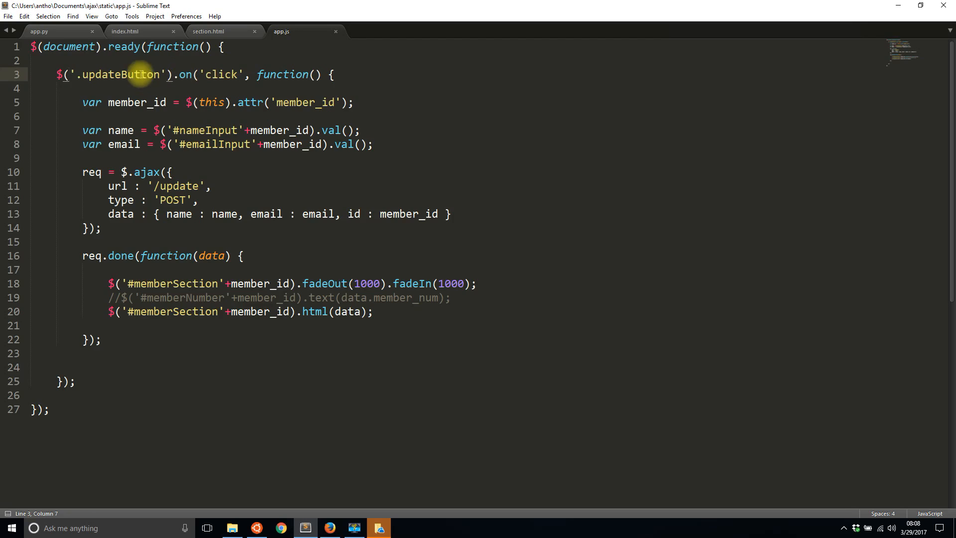
{"action": "double_click", "coordinate": [120, 75]}
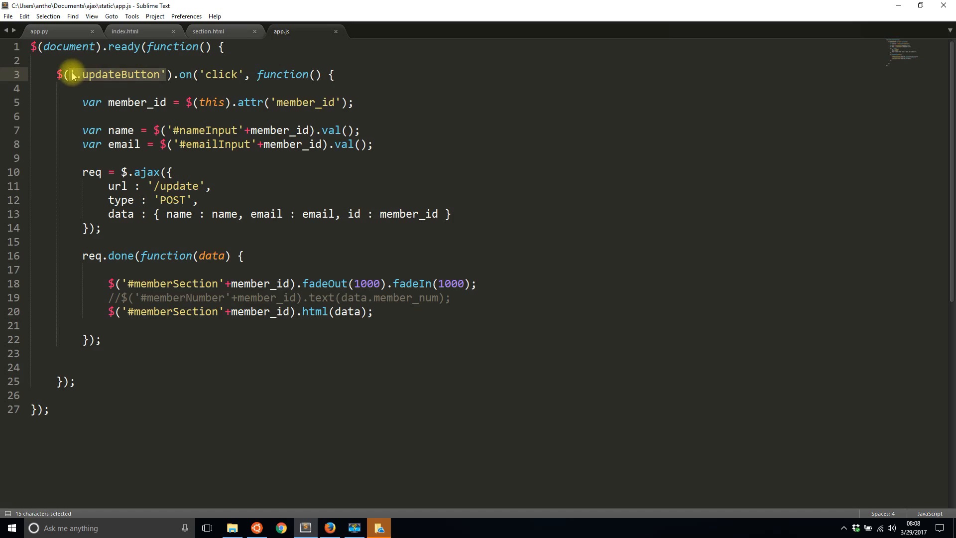
{"action": "type", "text": "document"}
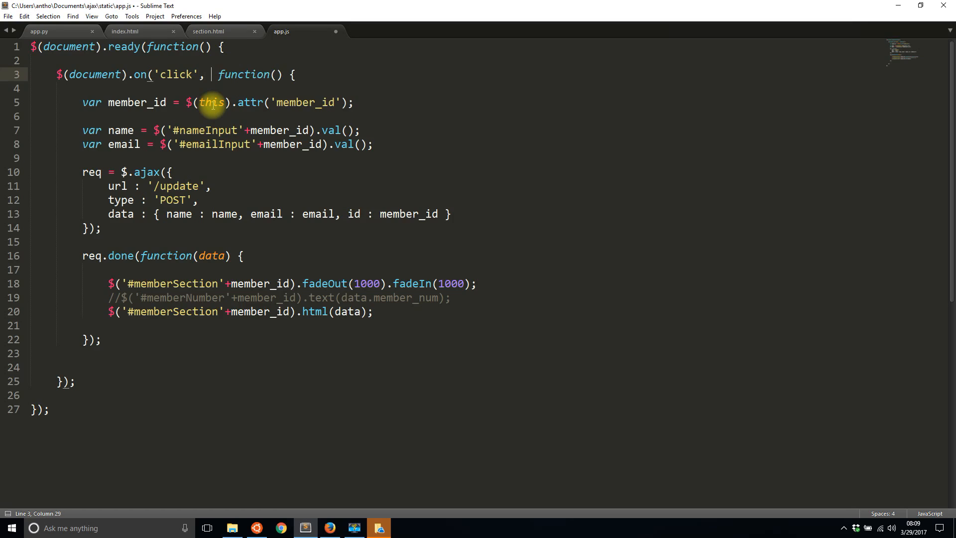
{"action": "type", "text": ".updateButton',"}
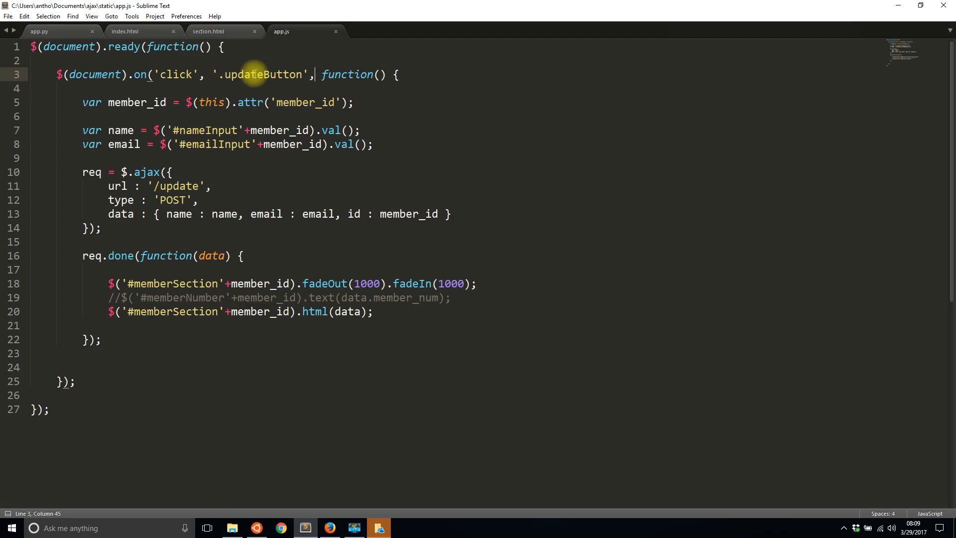
{"action": "mouse_move", "coordinate": [415, 221]}
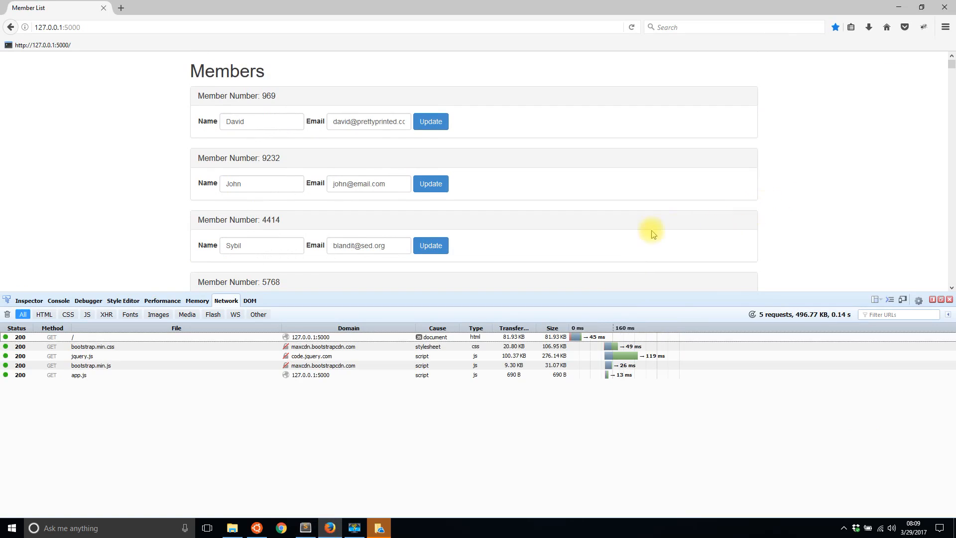
Step: Update Zach's entry four times, its member number changing each time and ending at 6889
{"action": "scroll", "scroll_direction": "down", "scroll_amount": 3}
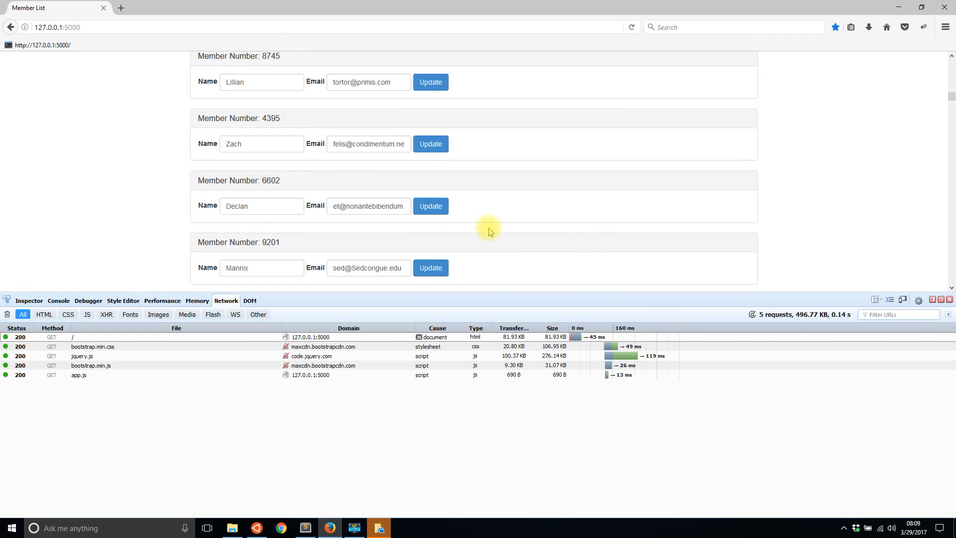
{"action": "left_click", "coordinate": [431, 143]}
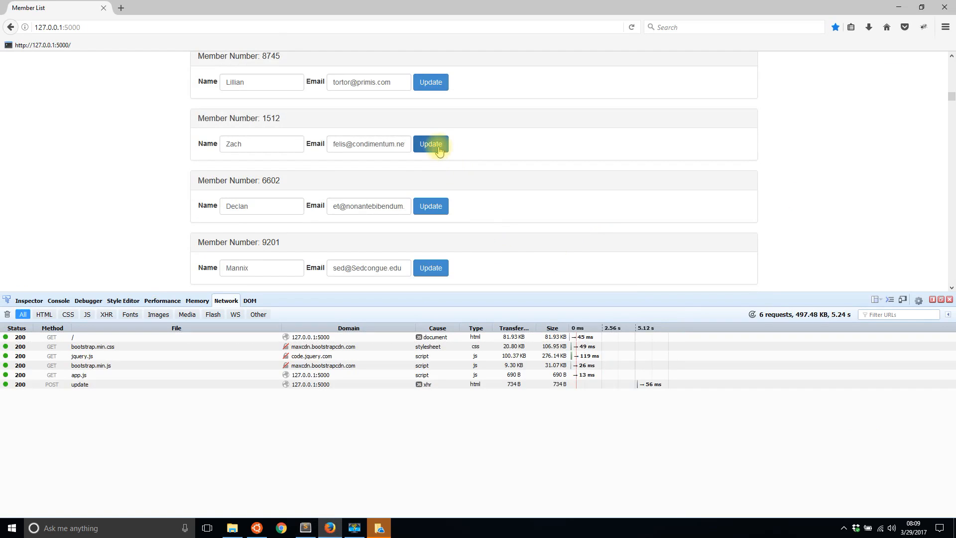
{"action": "left_click", "coordinate": [429, 144]}
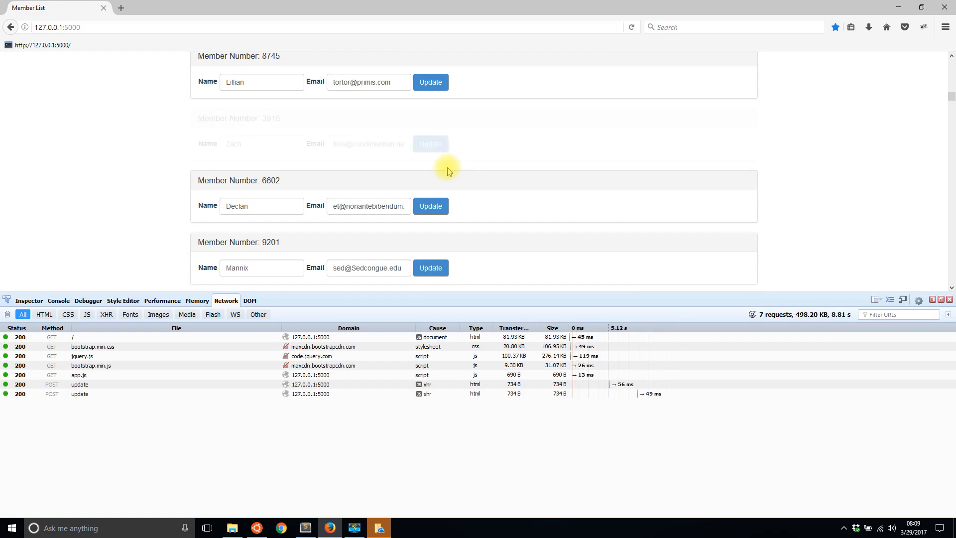
{"action": "left_click", "coordinate": [430, 144]}
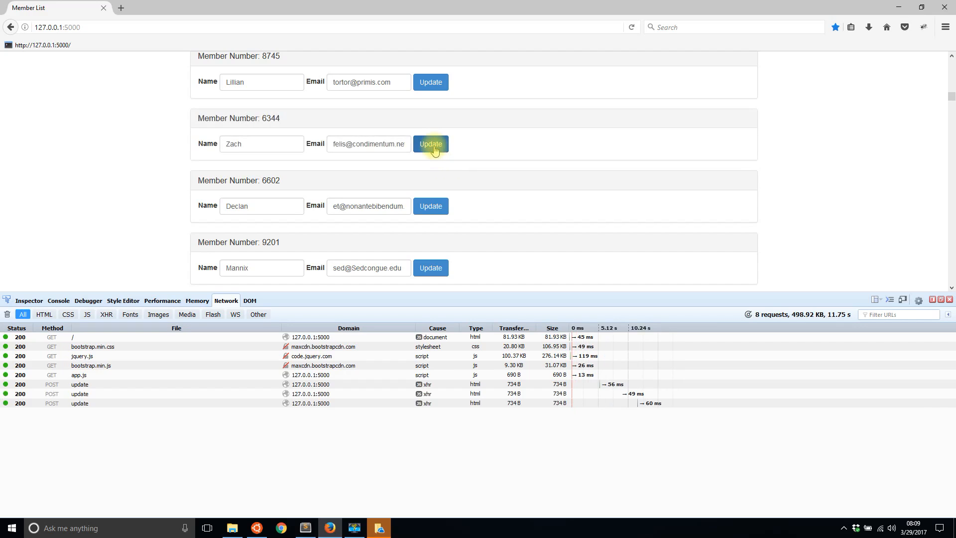
{"action": "left_click", "coordinate": [430, 143]}
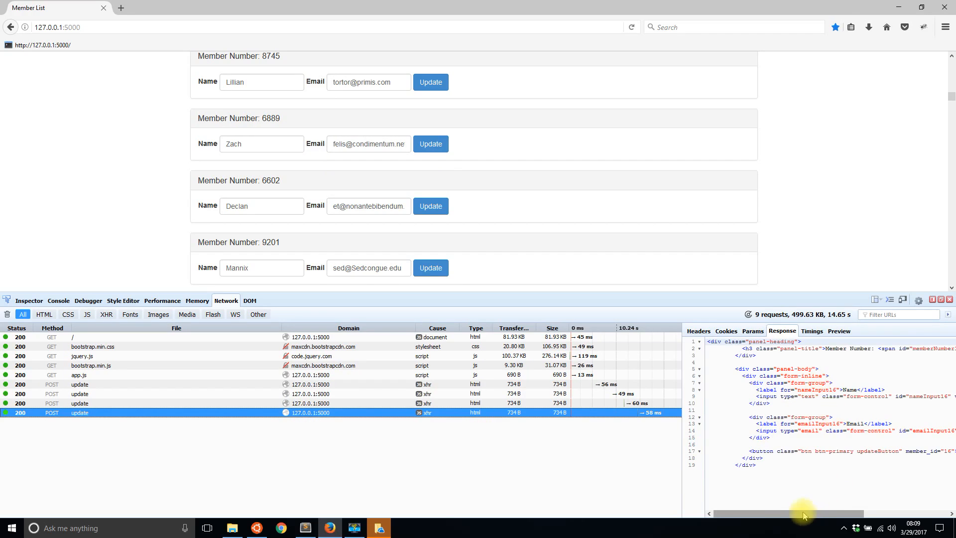
{"action": "left_click", "coordinate": [378, 528]}
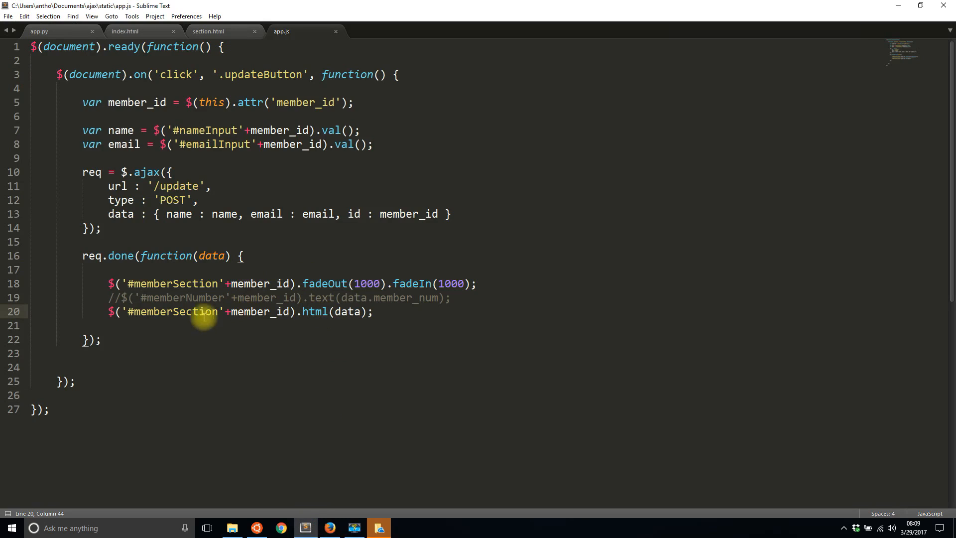
{"action": "mouse_move", "coordinate": [243, 310]}
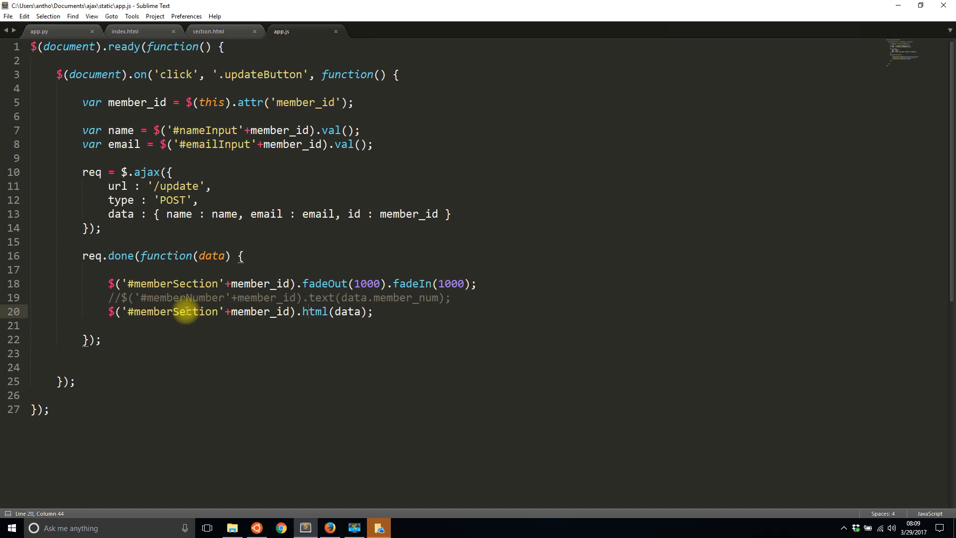
{"action": "left_click", "coordinate": [125, 31]}
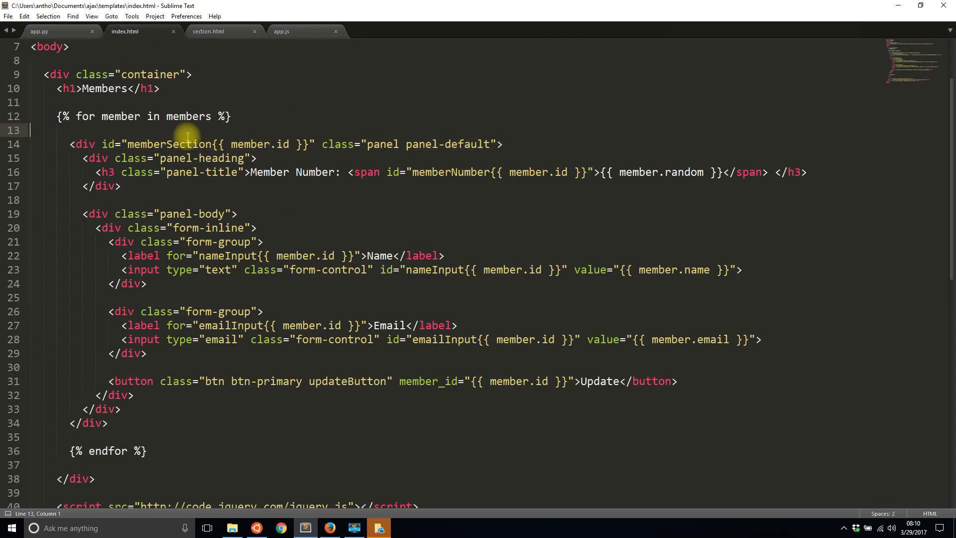
{"action": "left_click", "coordinate": [209, 30]}
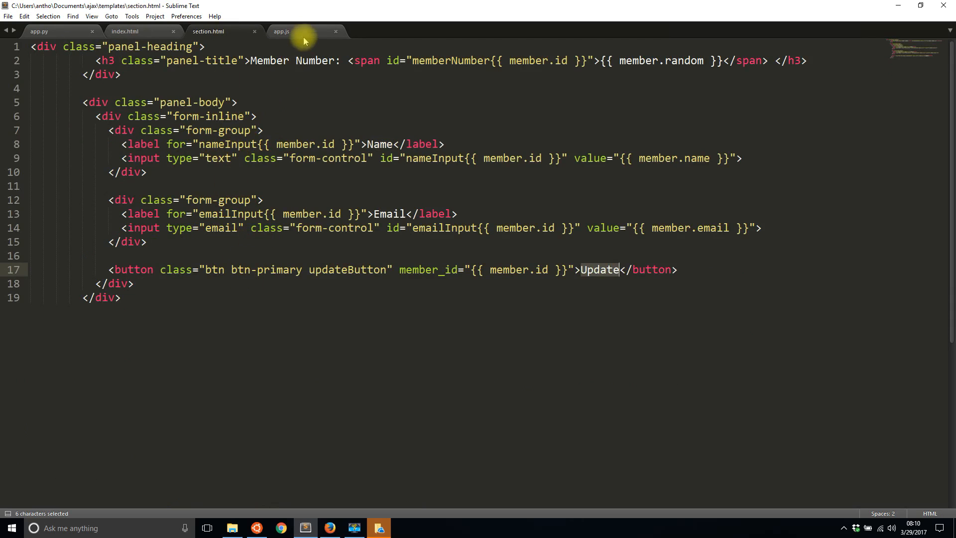
{"action": "left_click", "coordinate": [281, 31]}
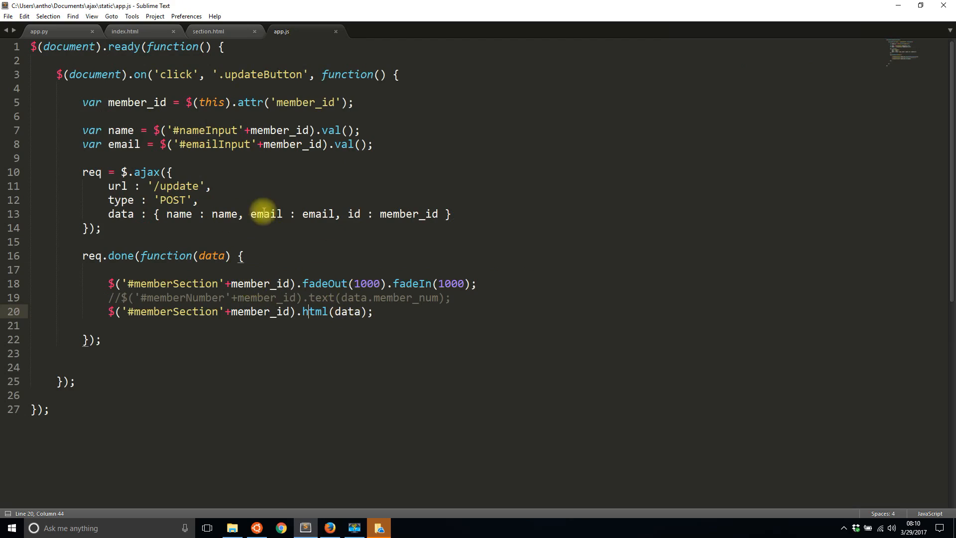
{"action": "mouse_move", "coordinate": [484, 272]}
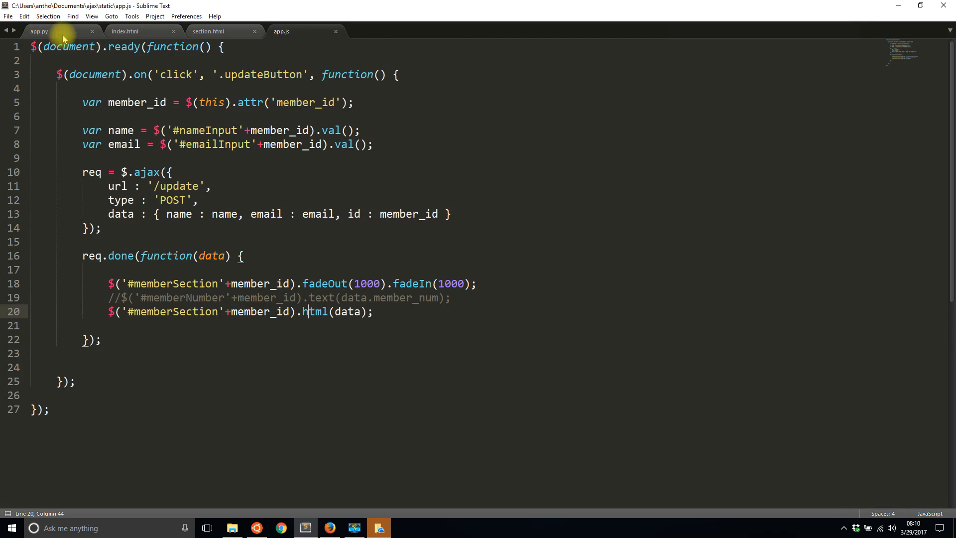
{"action": "left_click", "coordinate": [330, 528]}
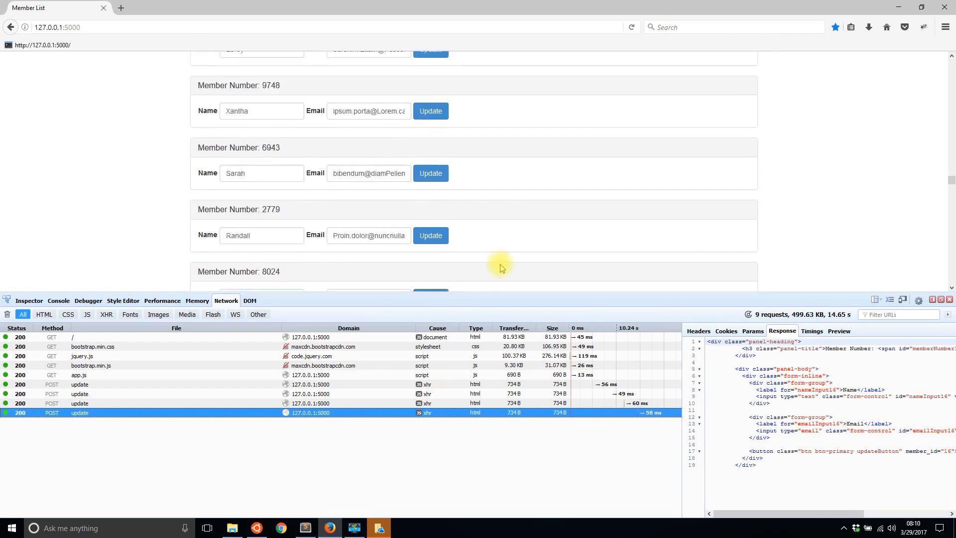
Step: Review more of Firefox's member list, then return to app.js in Sublime Text
{"action": "scroll", "scroll_direction": "down", "scroll_amount": 3}
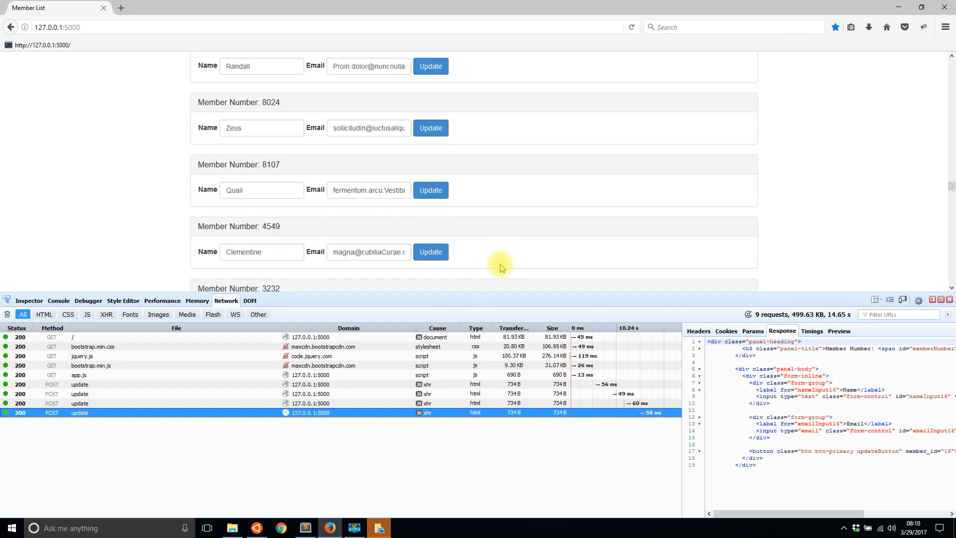
{"action": "scroll", "scroll_direction": "down", "scroll_amount": 3}
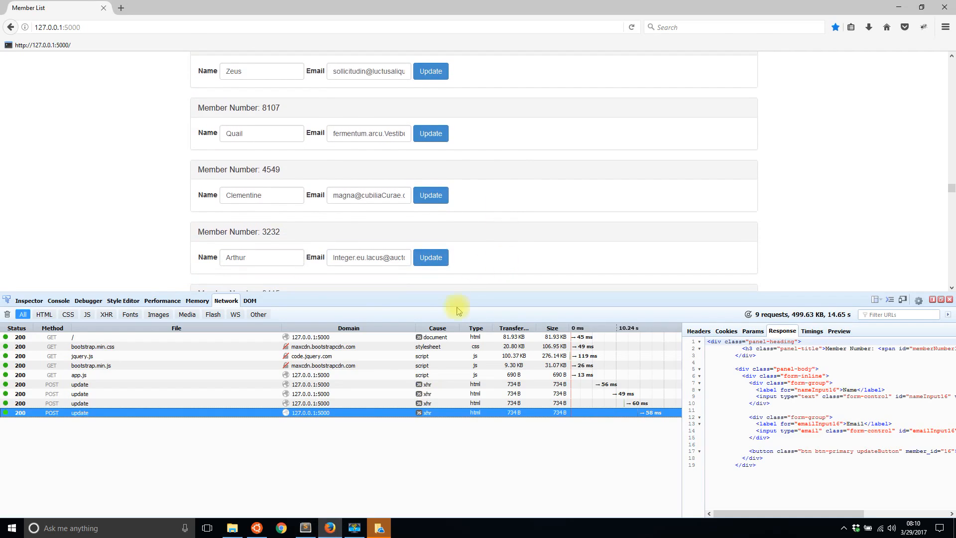
{"action": "left_click", "coordinate": [378, 528]}
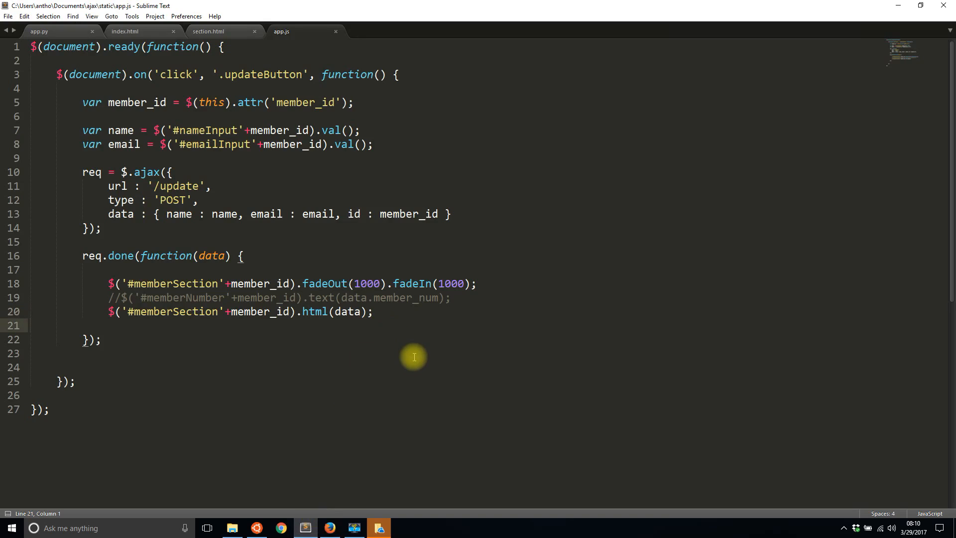